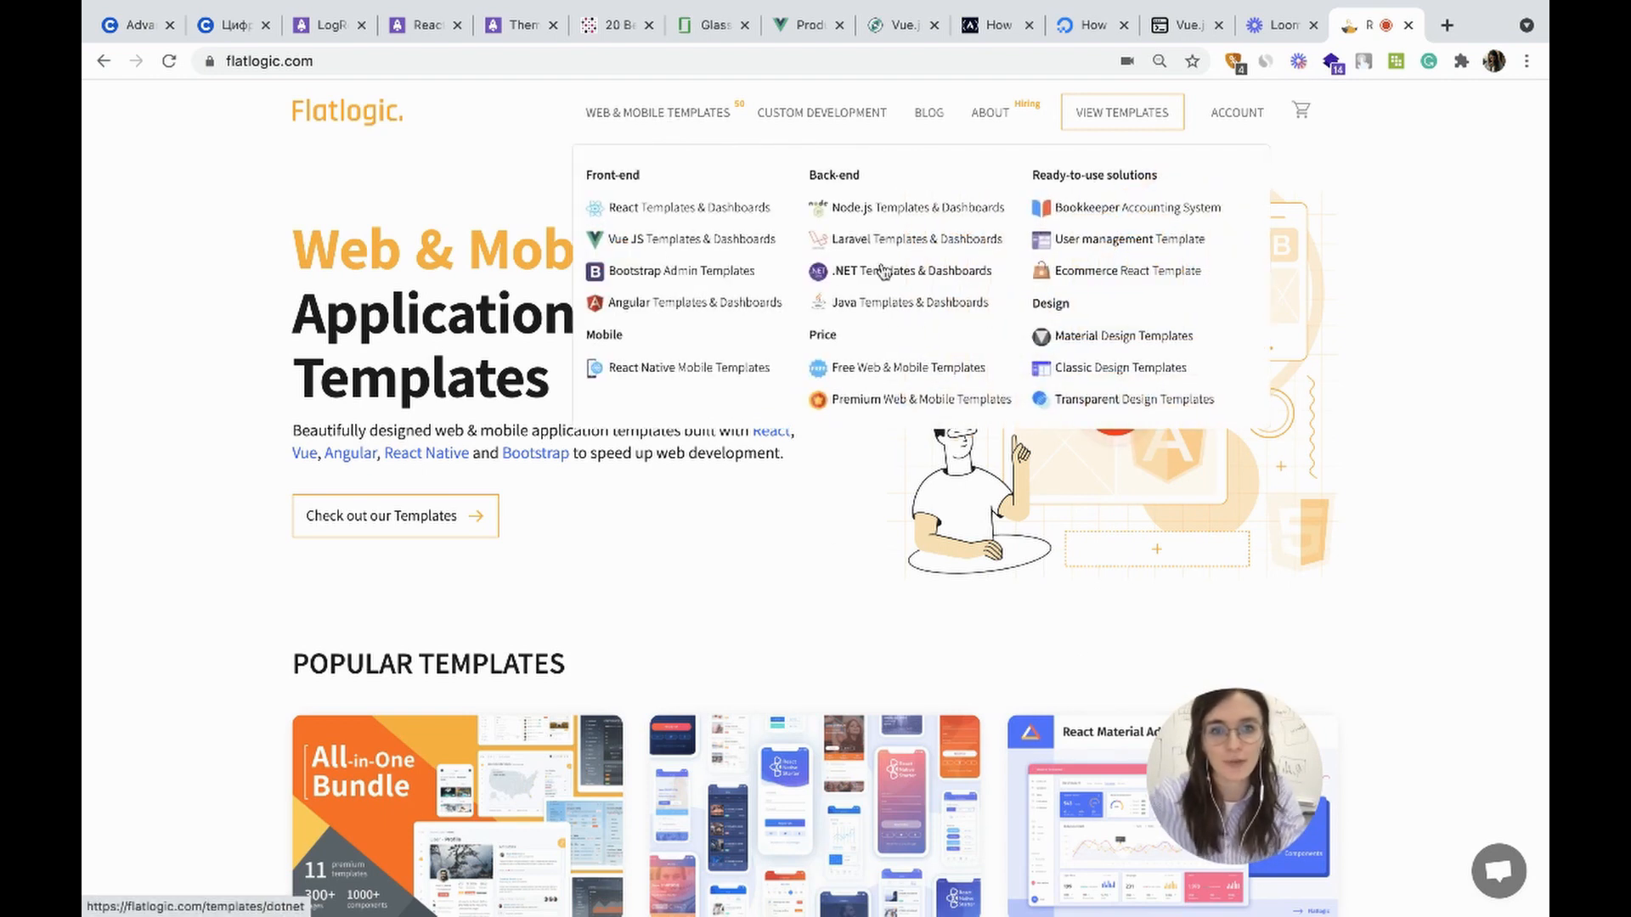
- Go to the User Management React template product page from the View Templates menu
left_click(1128, 240)
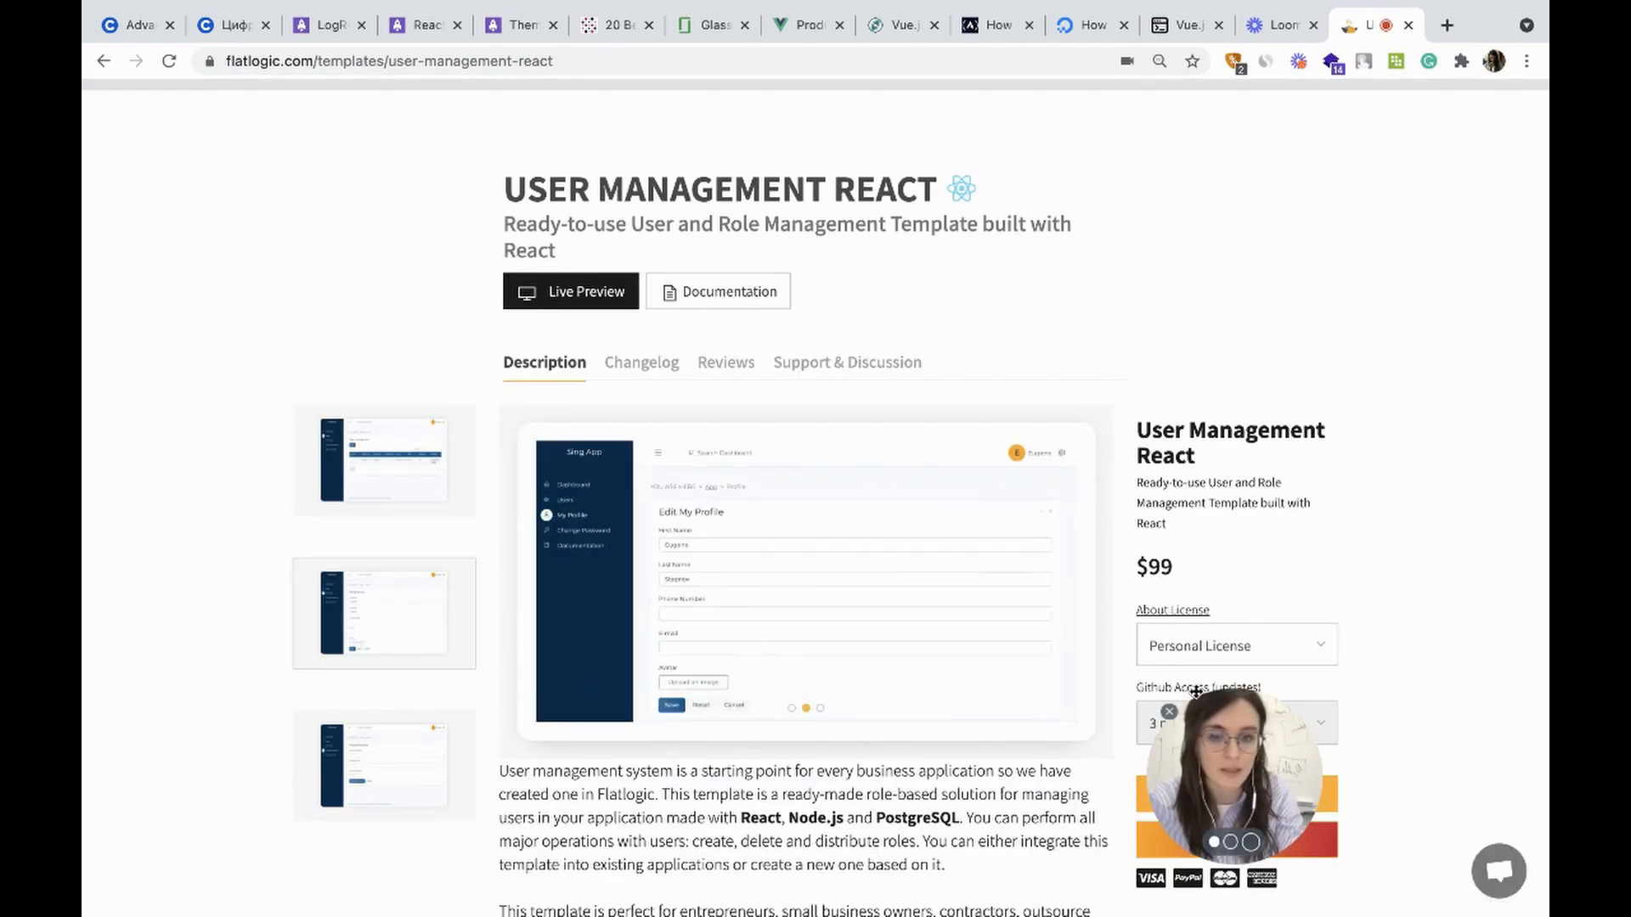
scroll("down", 3)
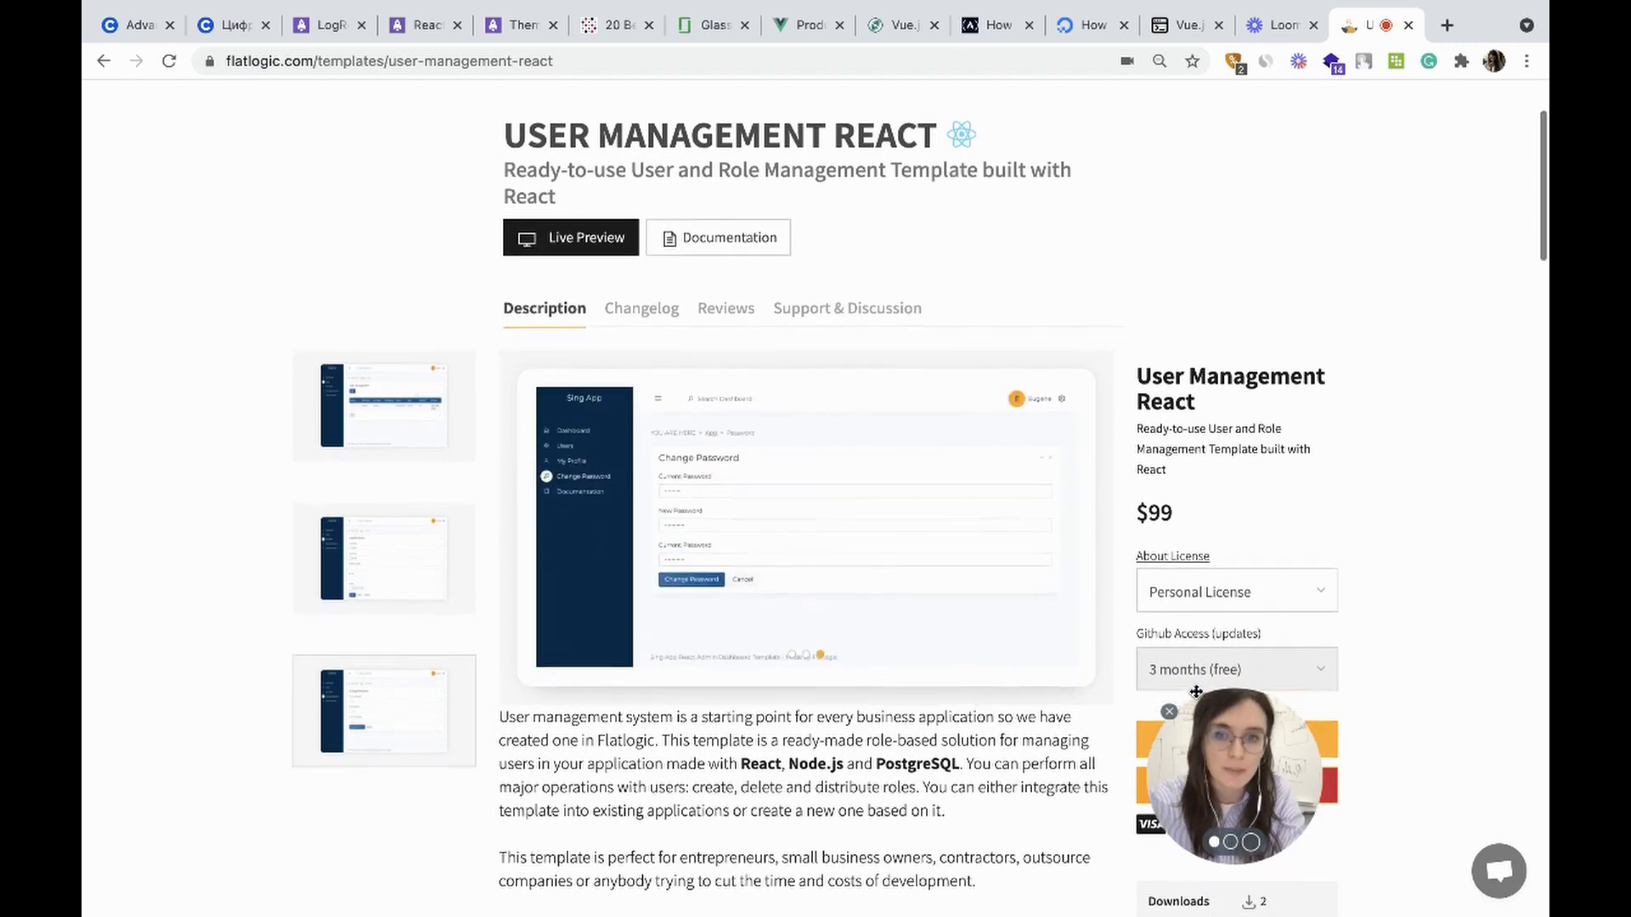
scroll("down", 3)
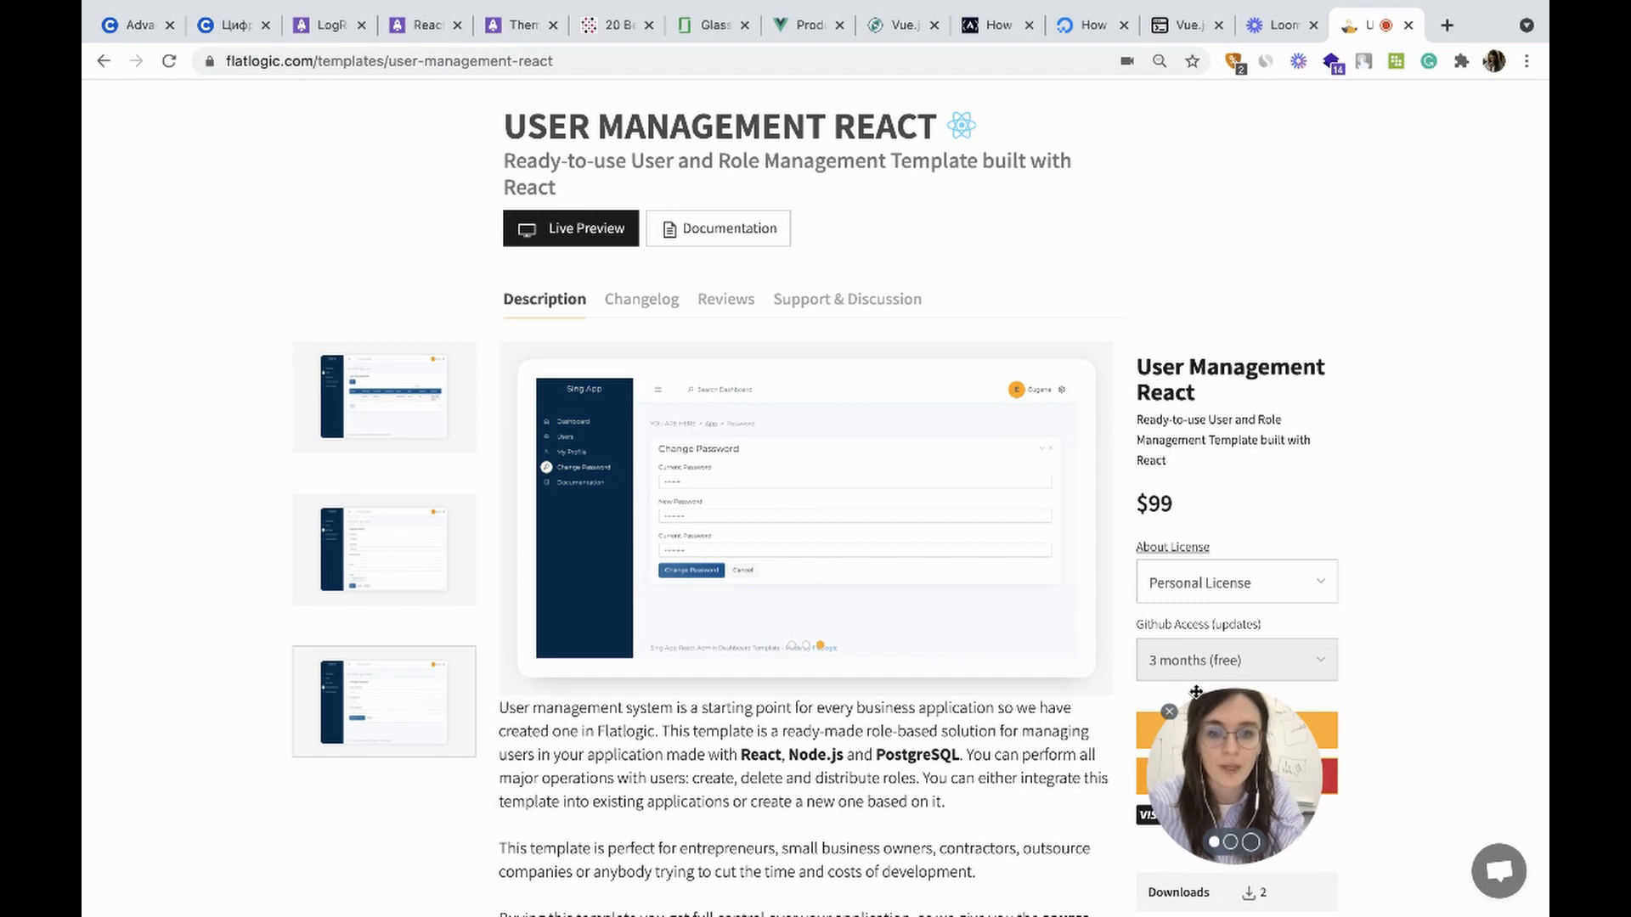
scroll("down", 3)
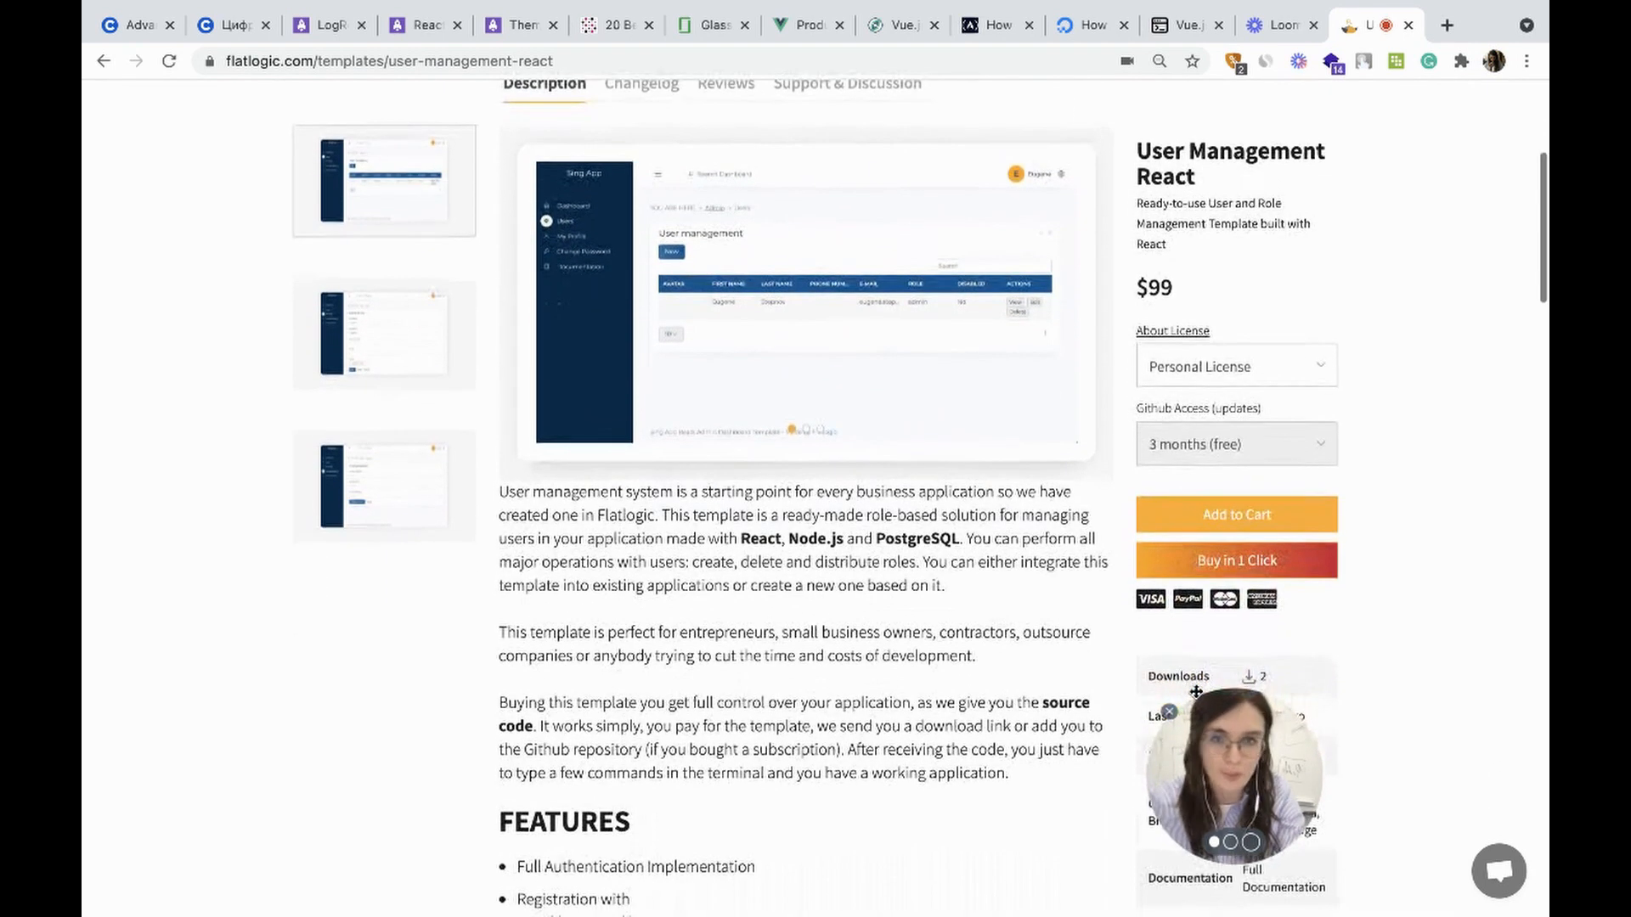
scroll("down", 3)
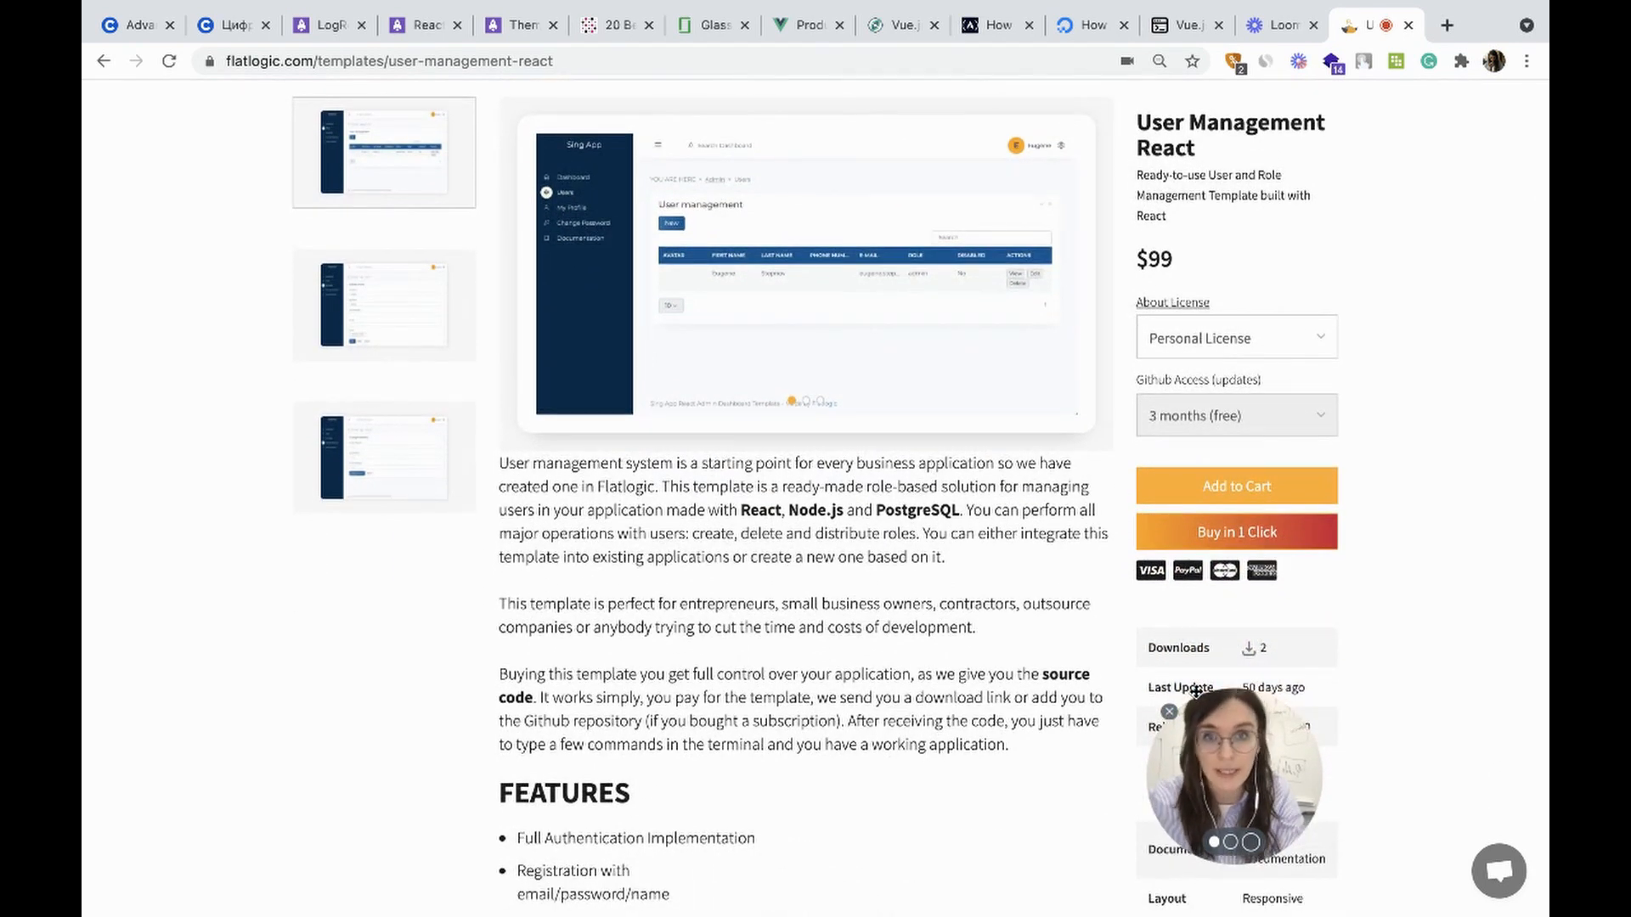
scroll("down", 3)
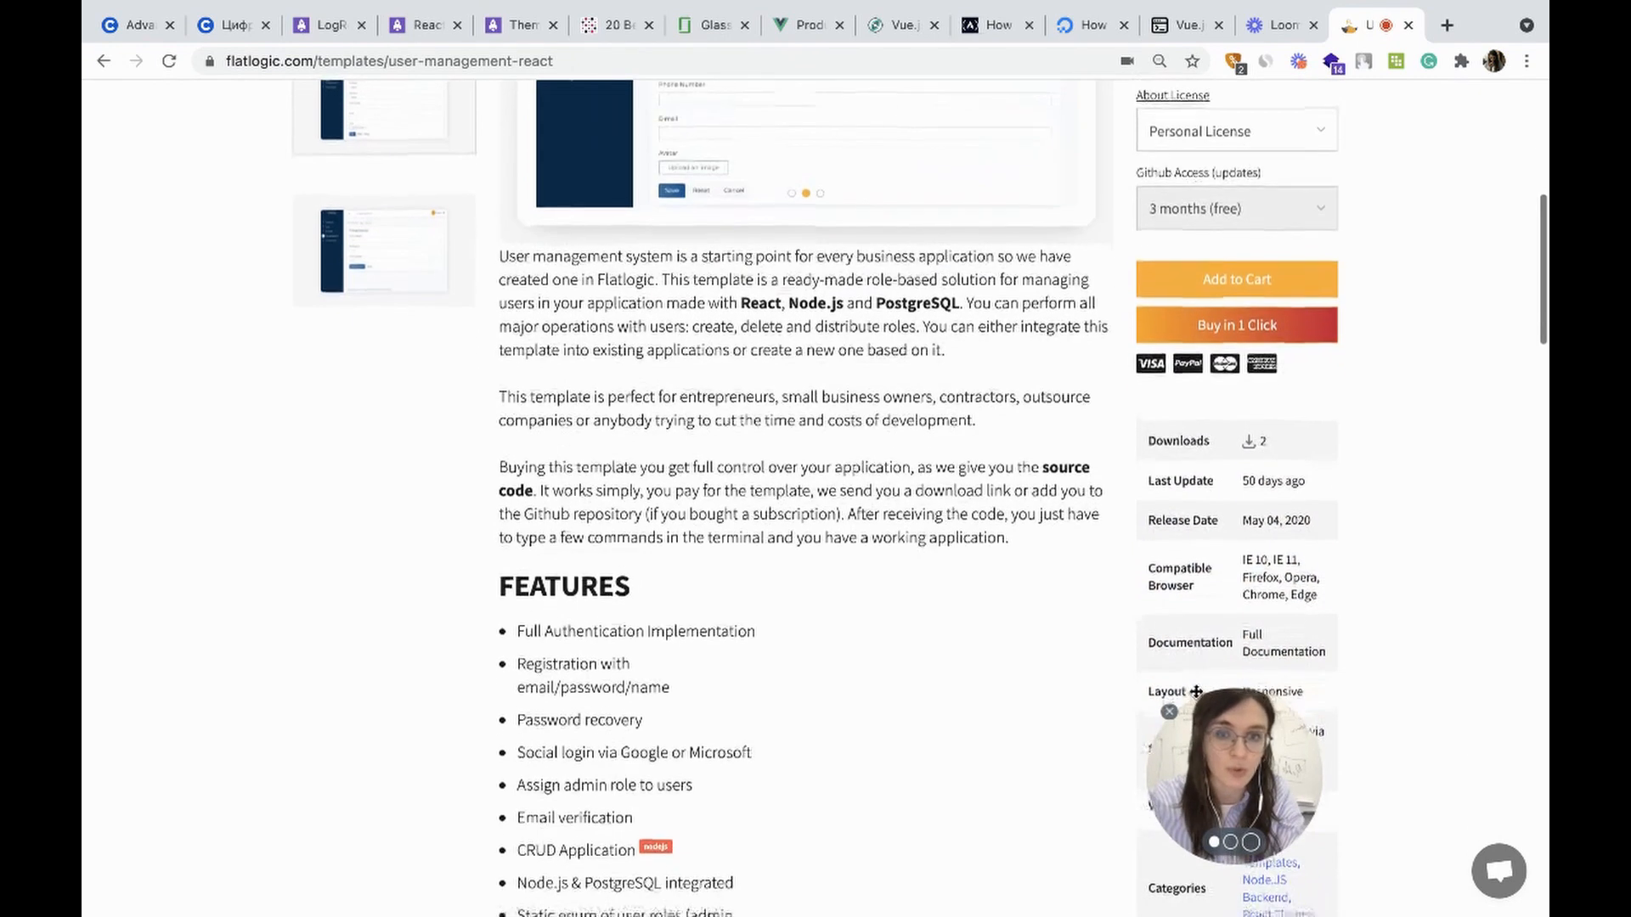
scroll("down", 3)
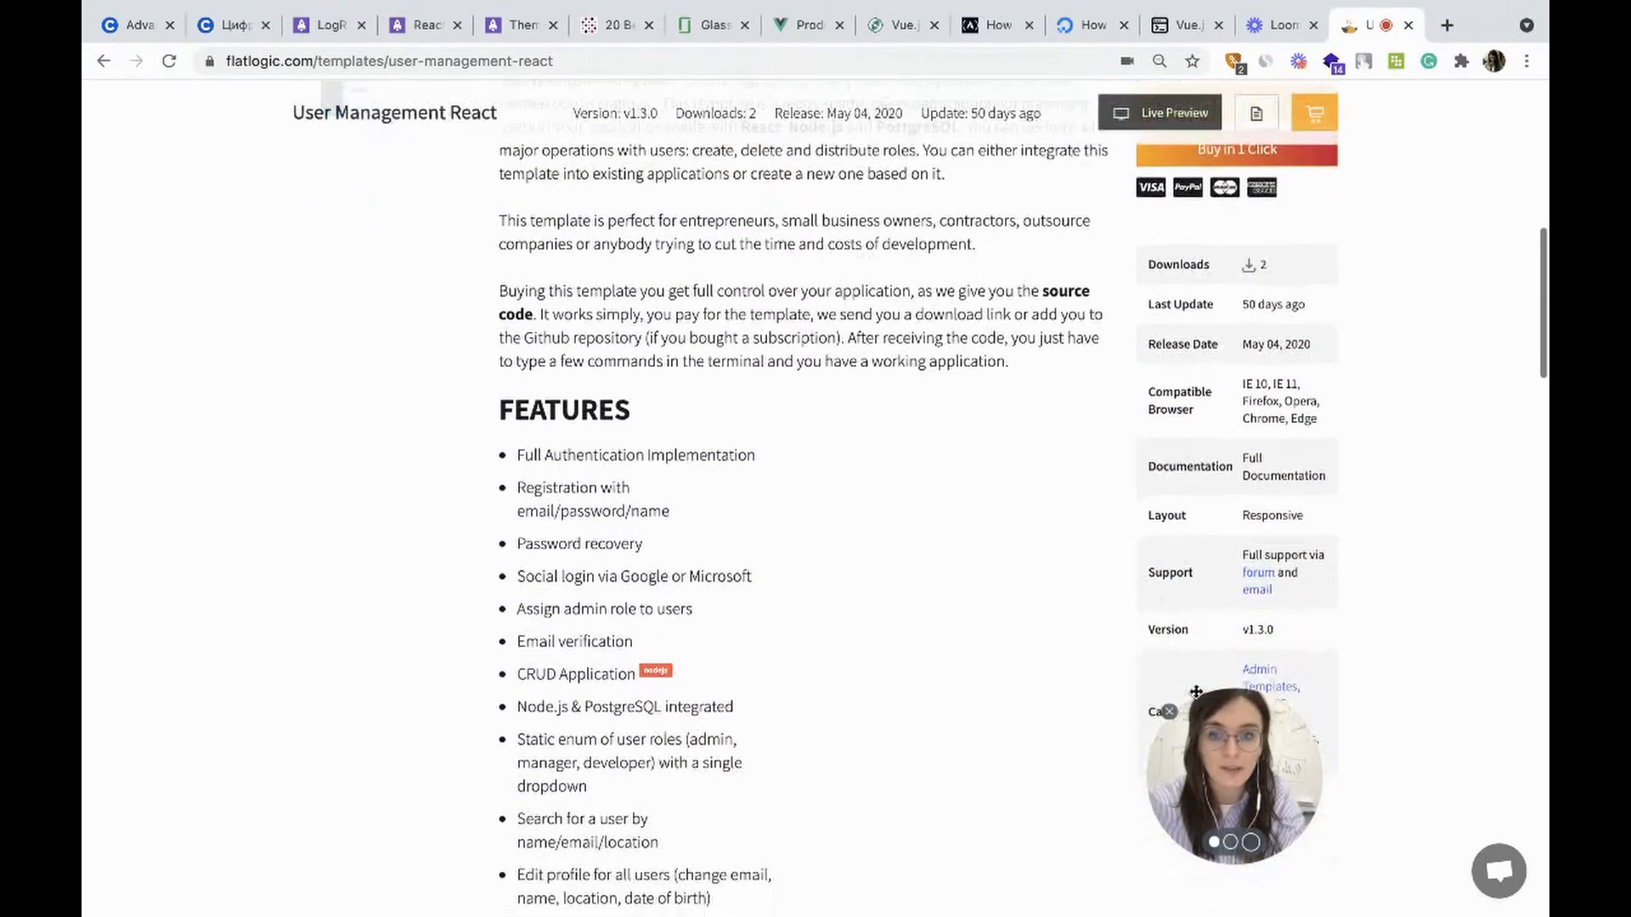
scroll("down", 3)
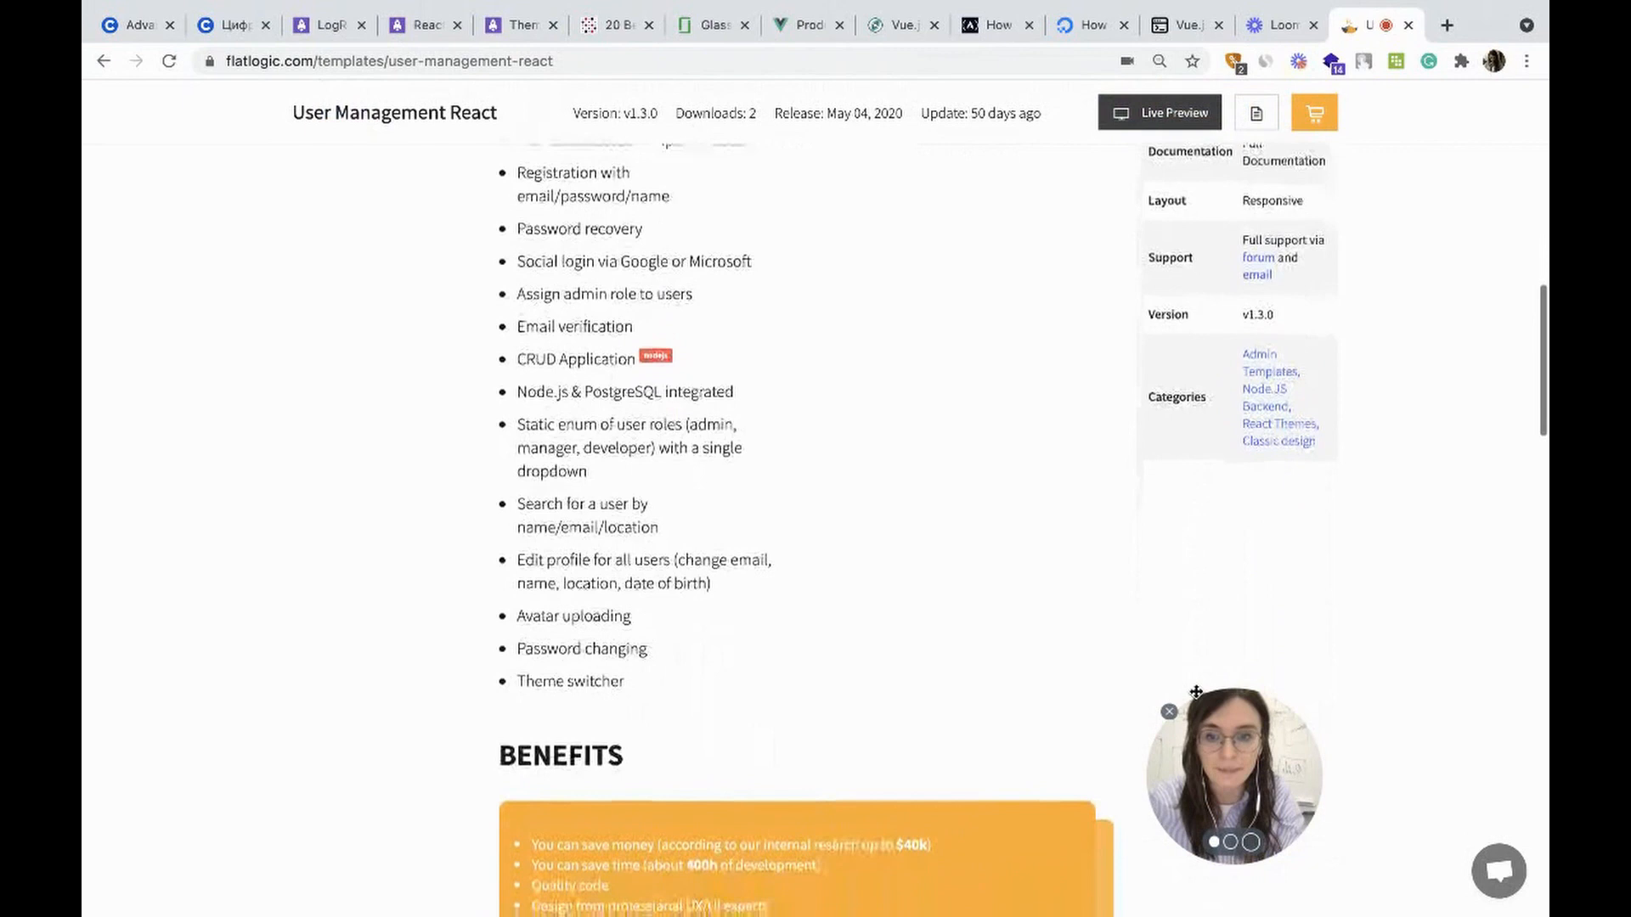
scroll("down", 3)
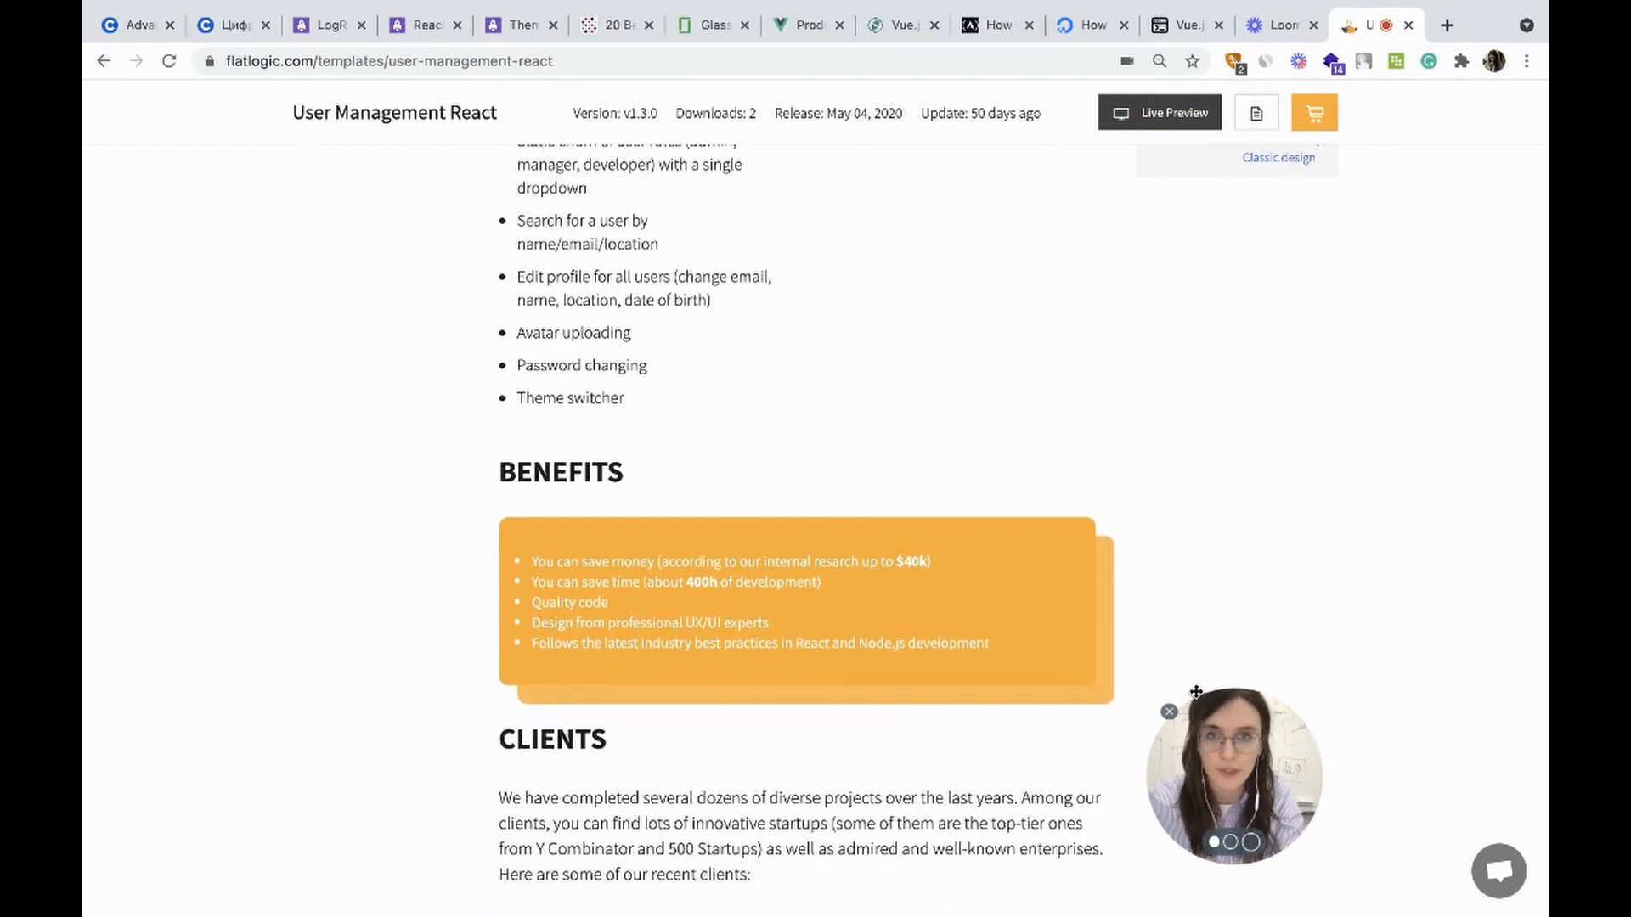
scroll("down", 3)
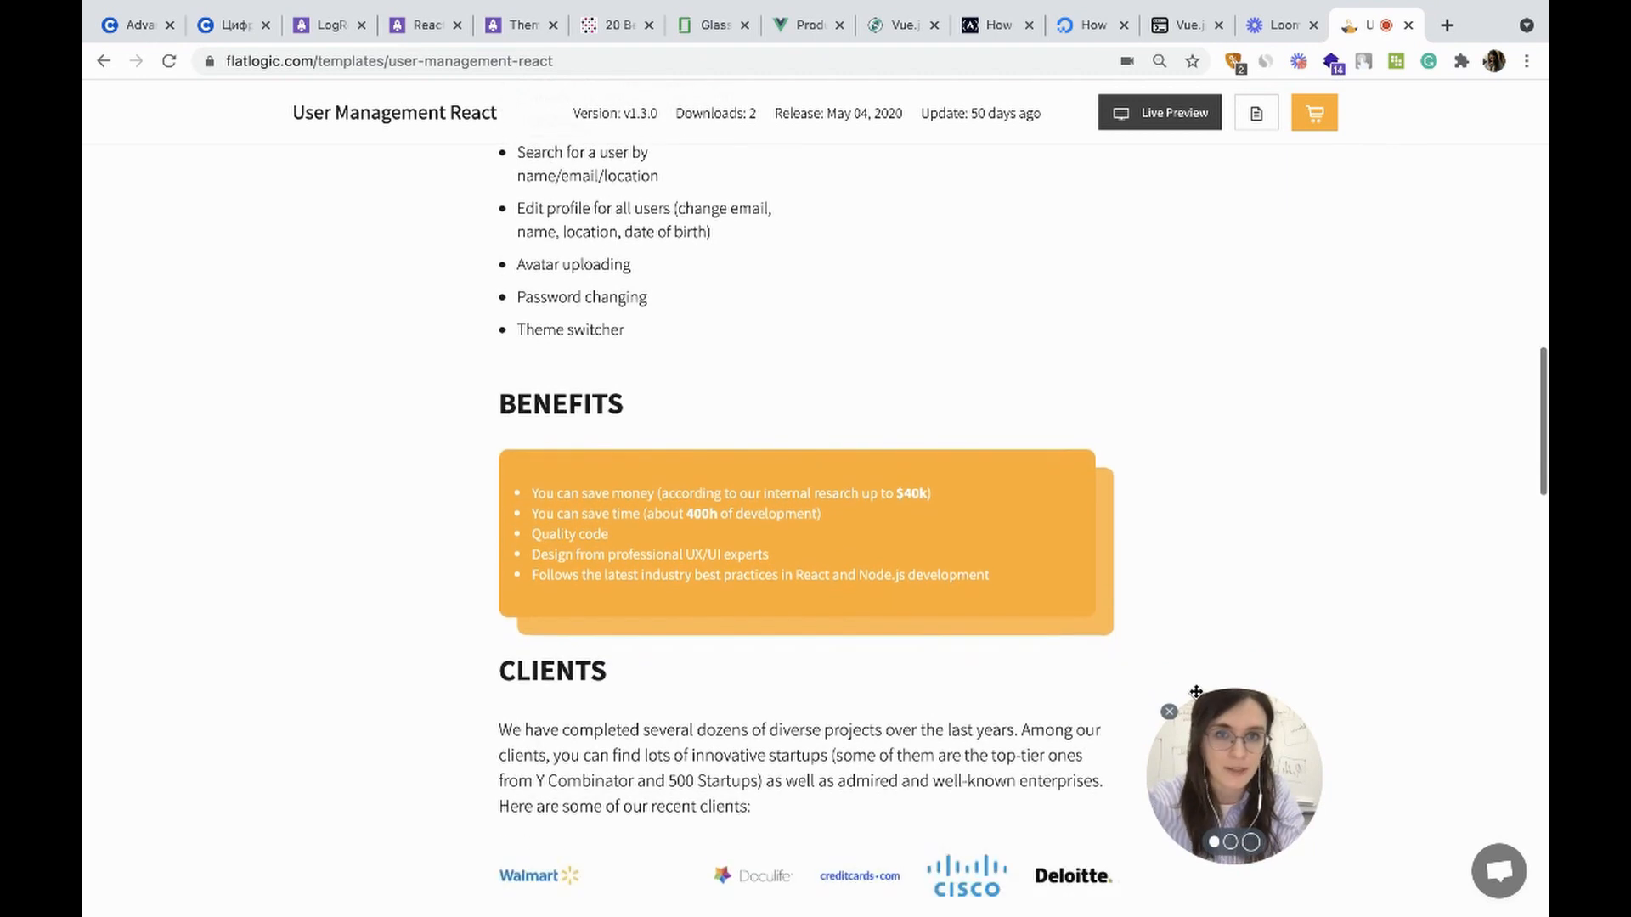
scroll("down", 3)
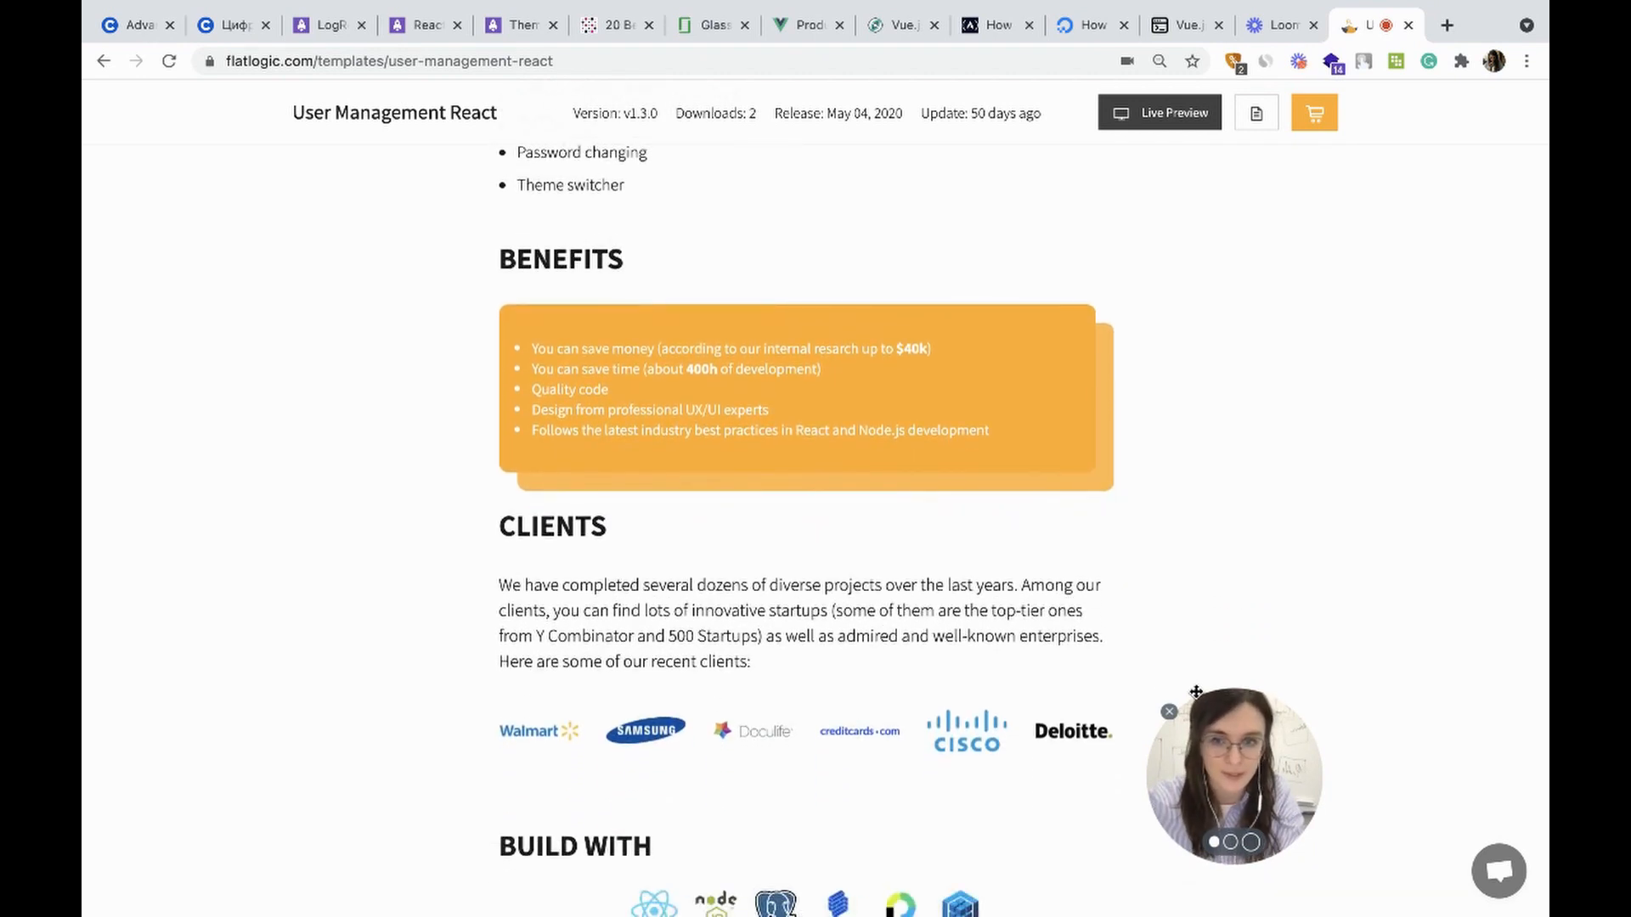
scroll("down", 3)
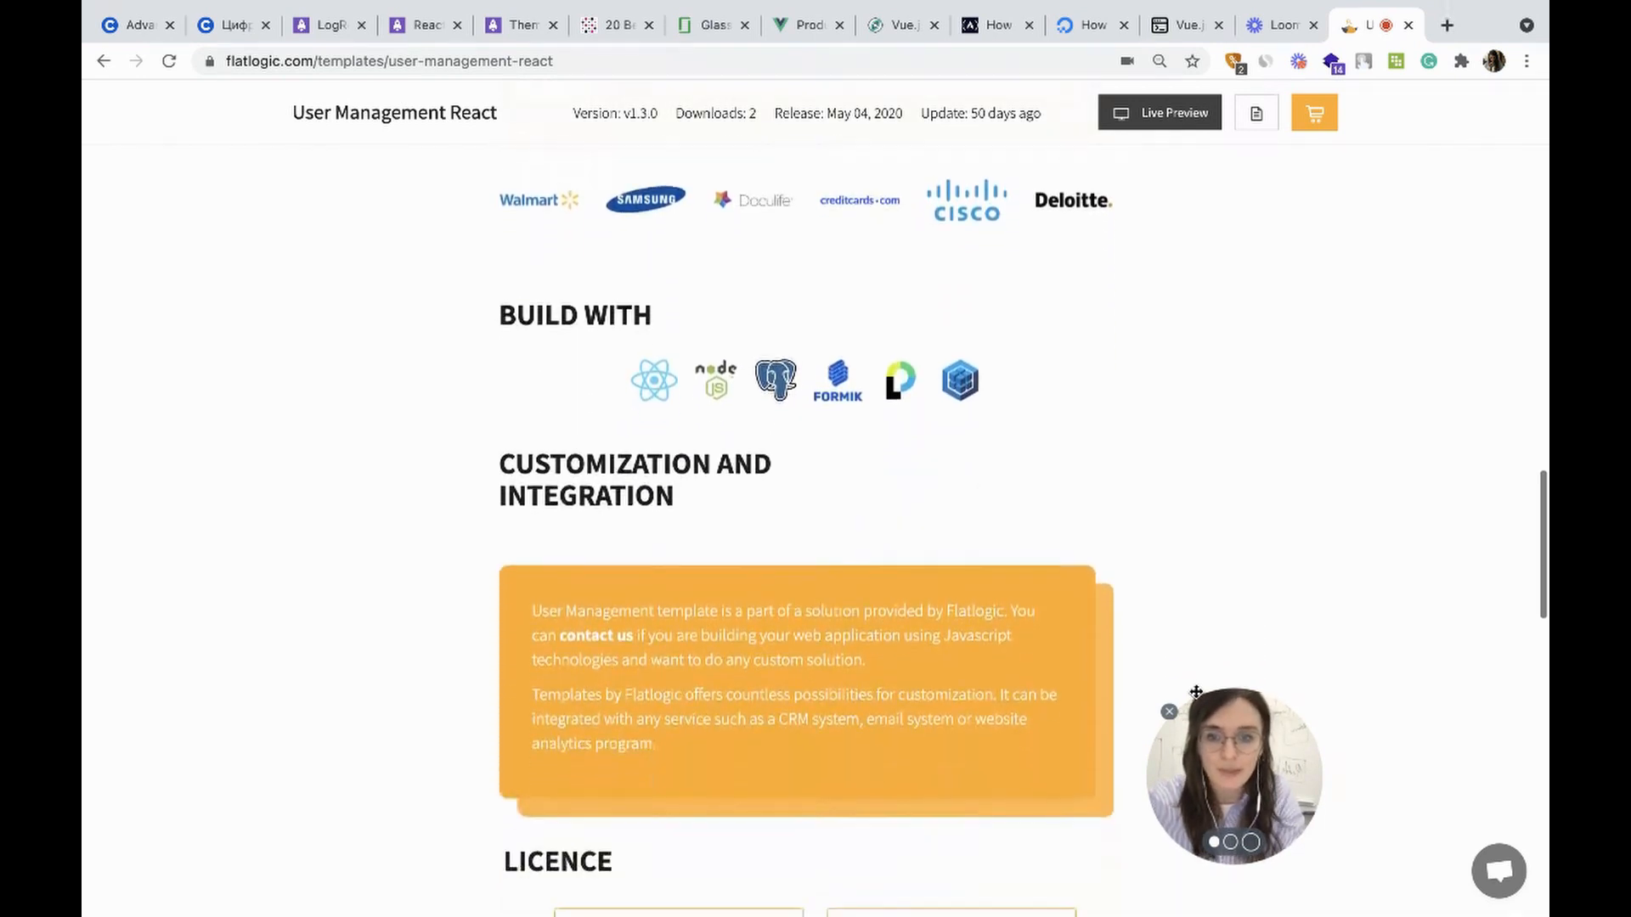
scroll("down", 3)
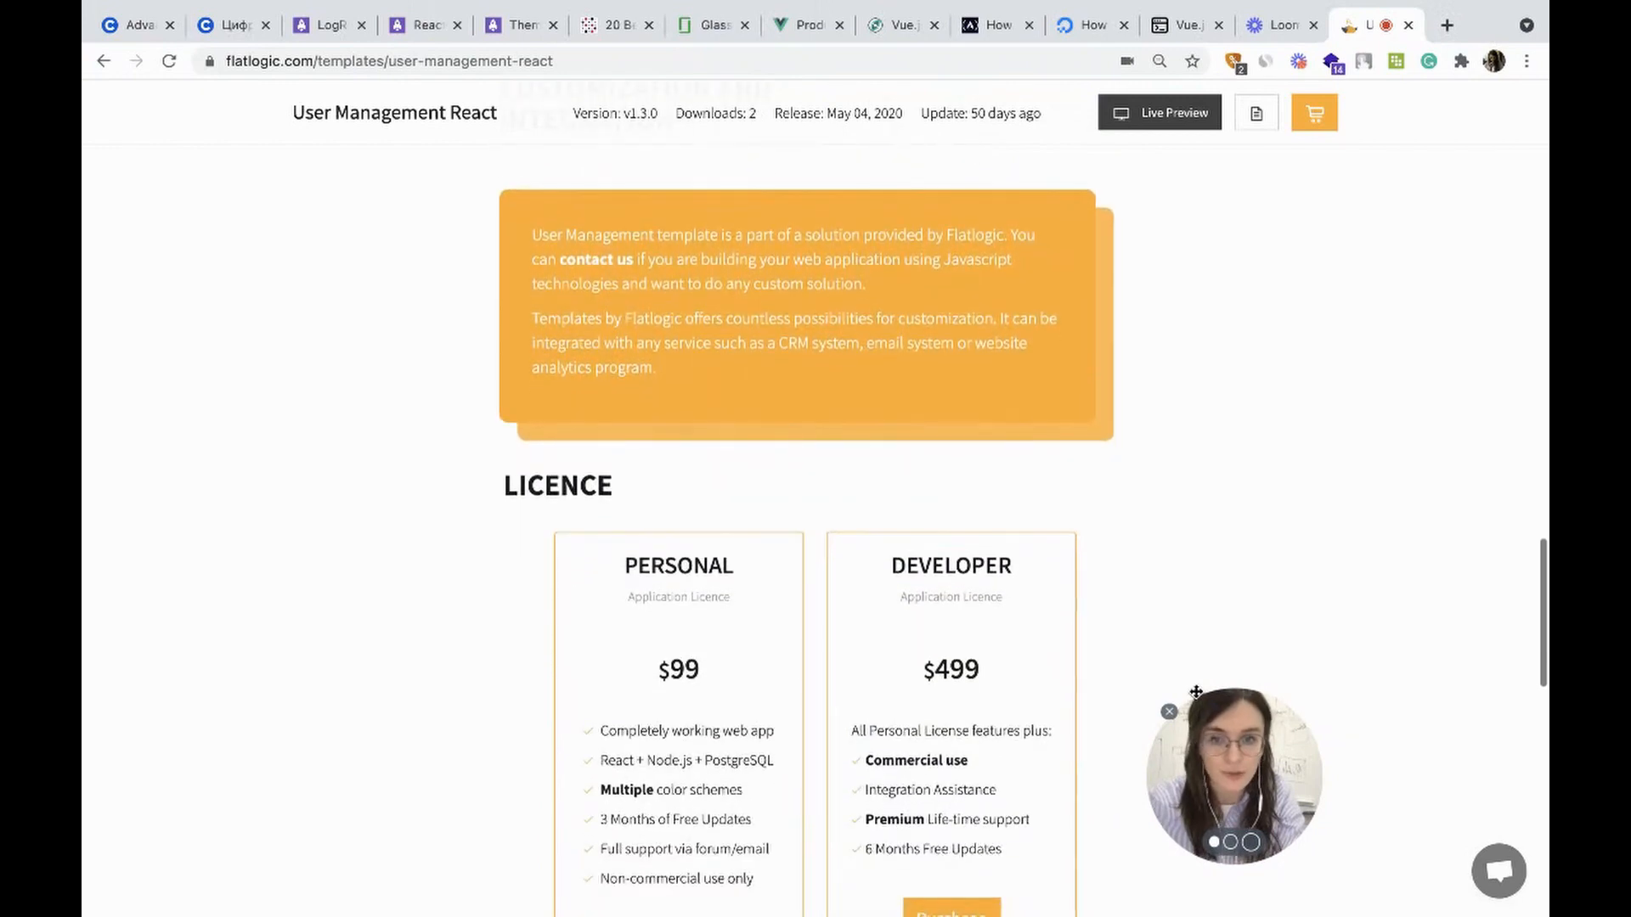
scroll("down", 3)
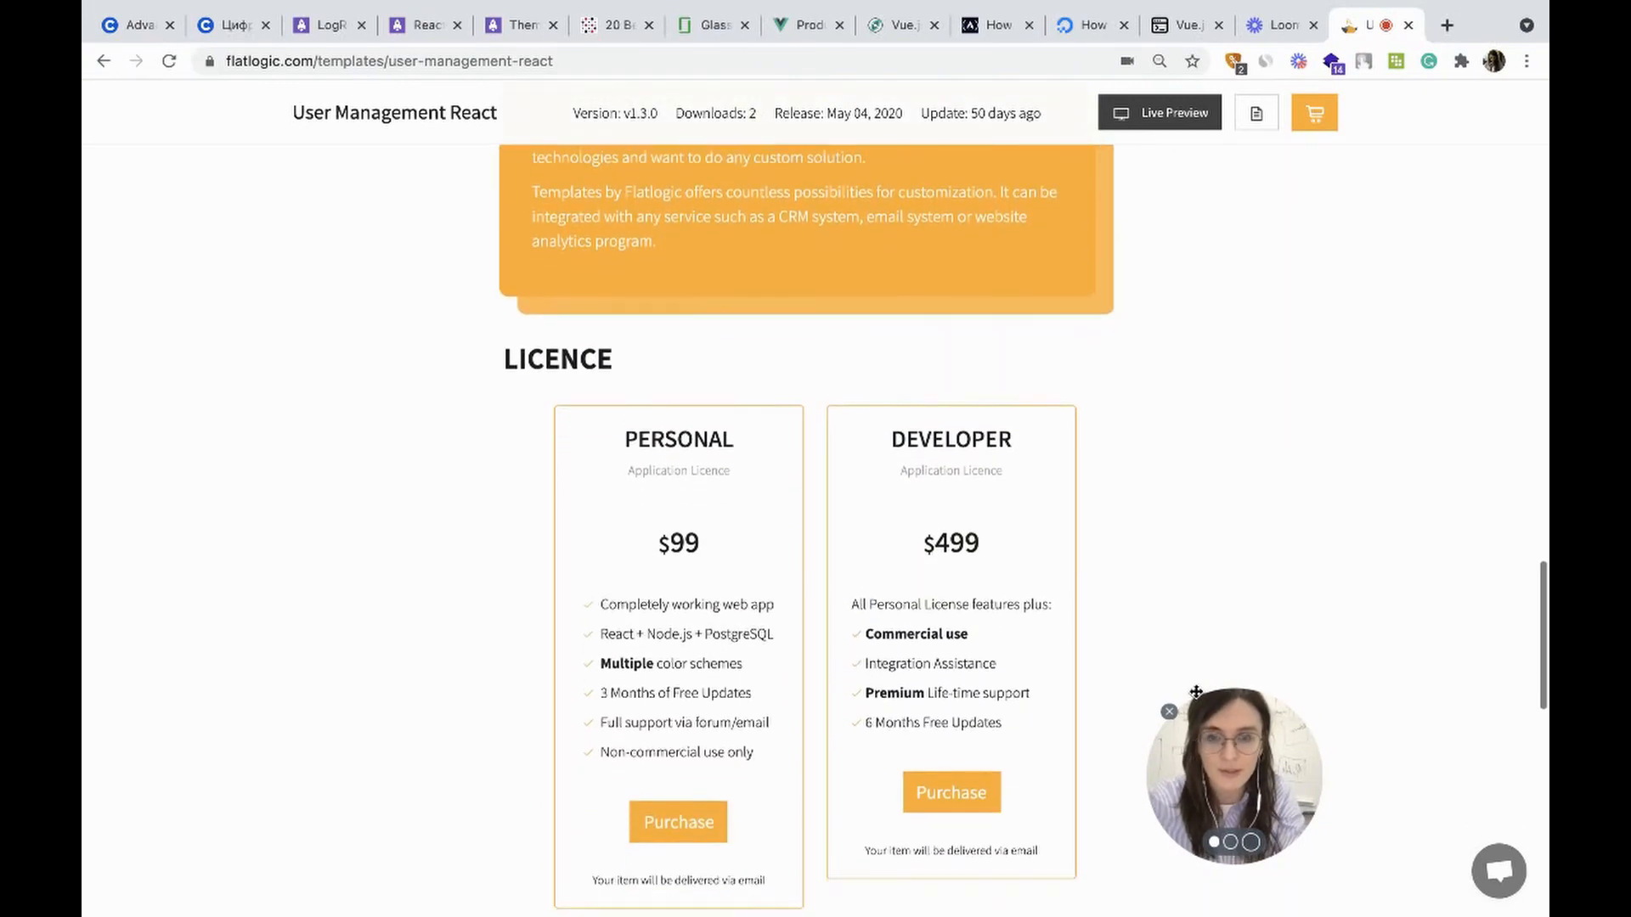
scroll("down", 3)
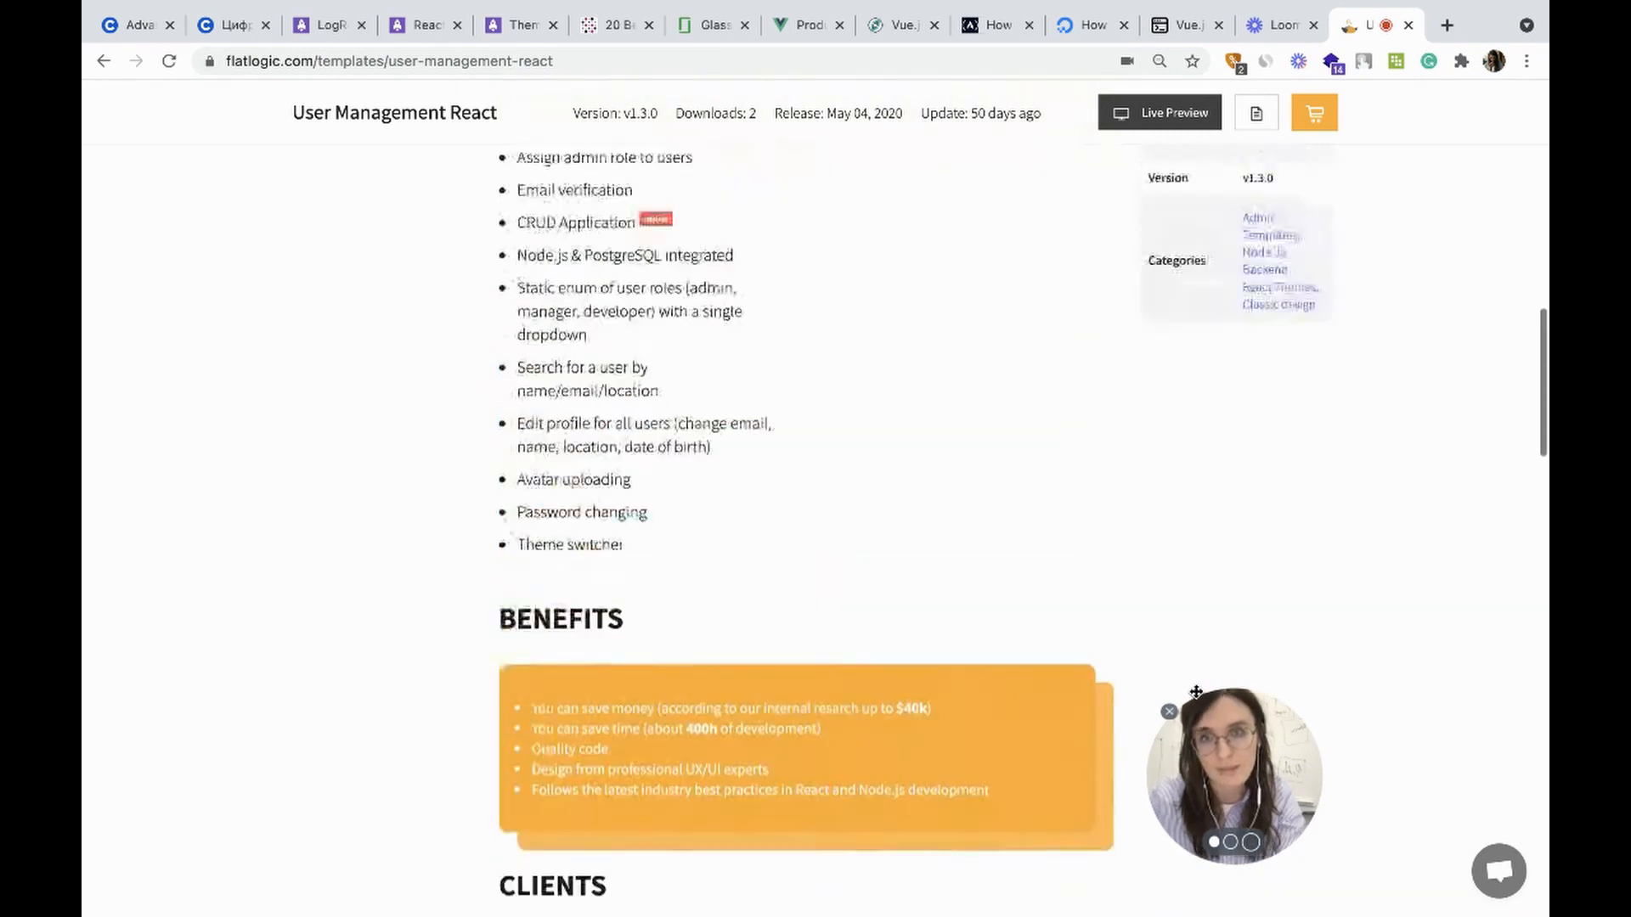
- Launch the live demo and view the Users list showing Admin, John and Client
left_click(1159, 113)
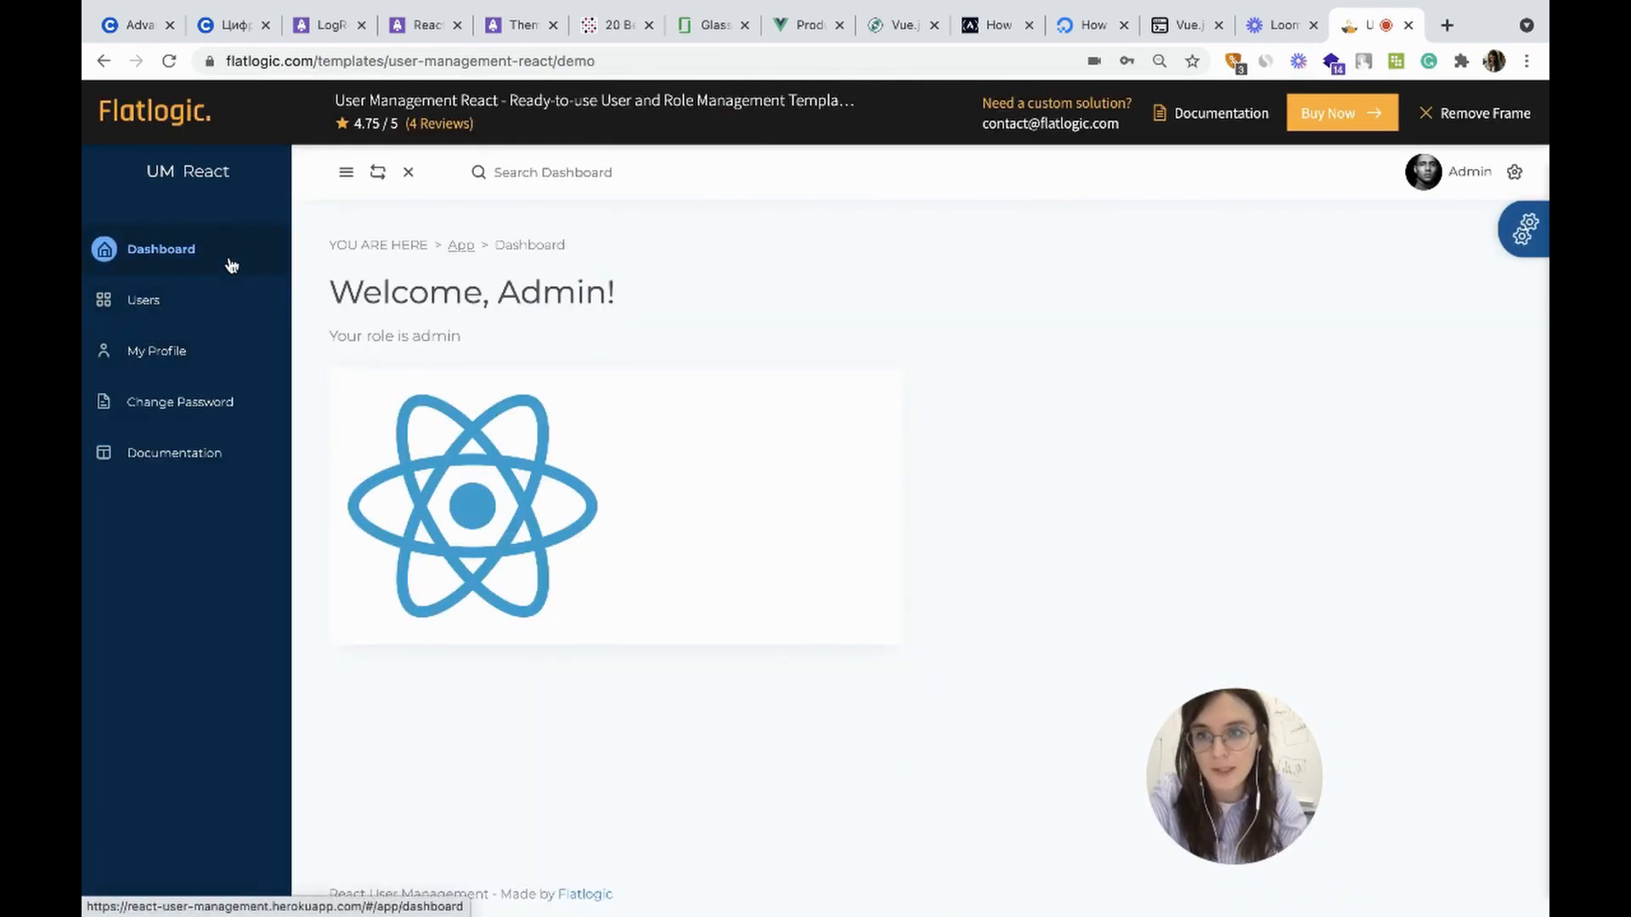
left_click(143, 299)
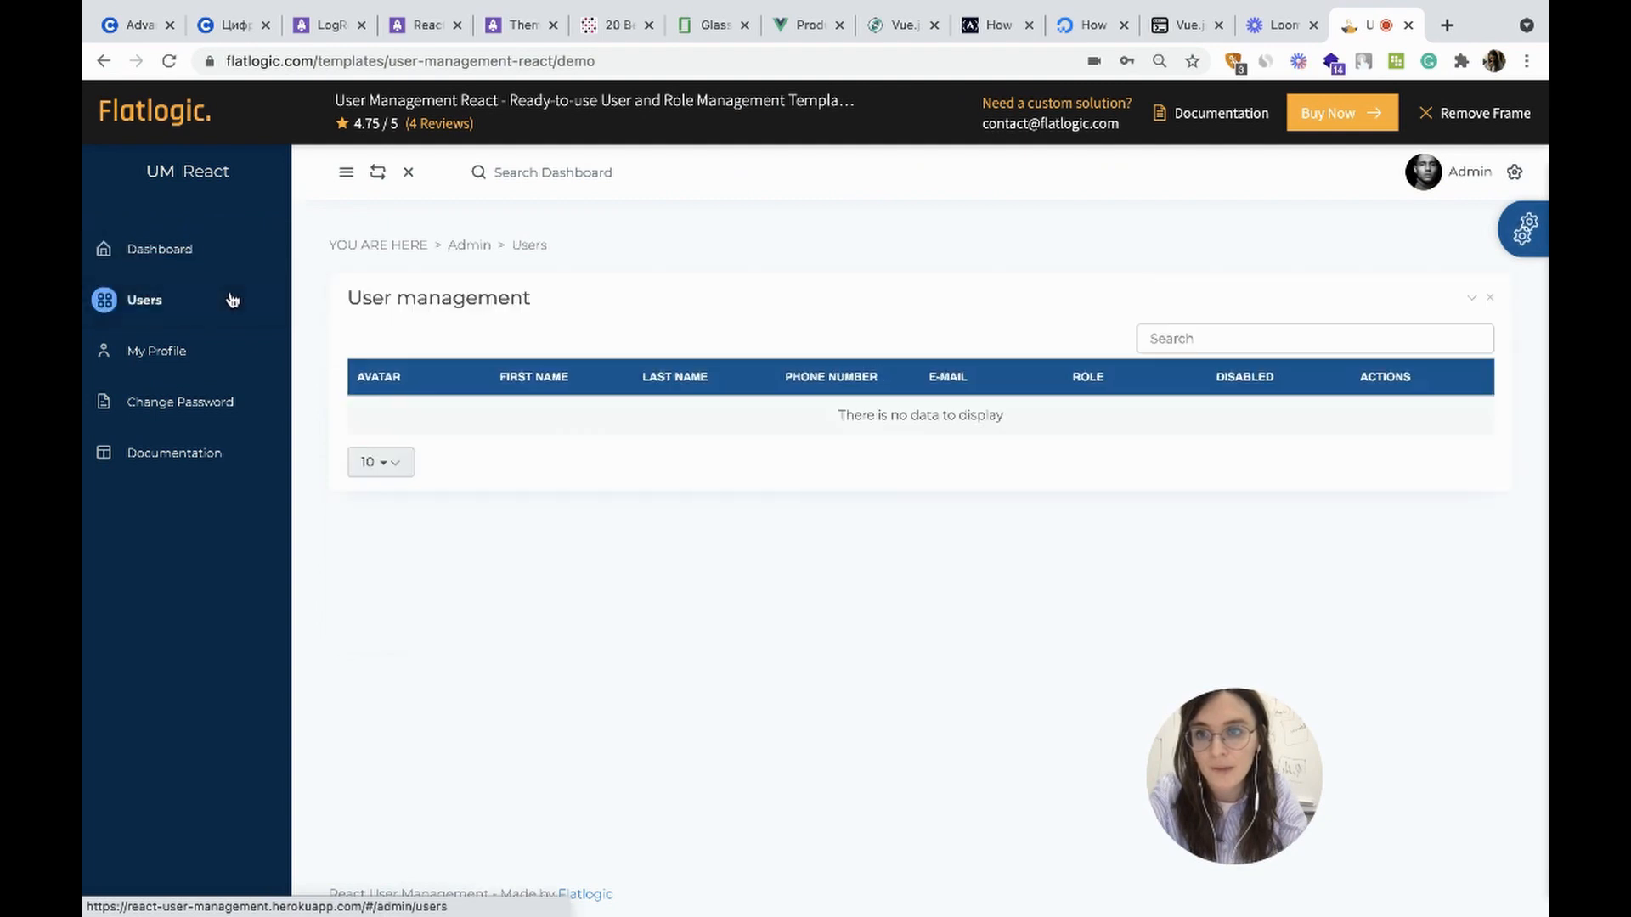
left_click(143, 299)
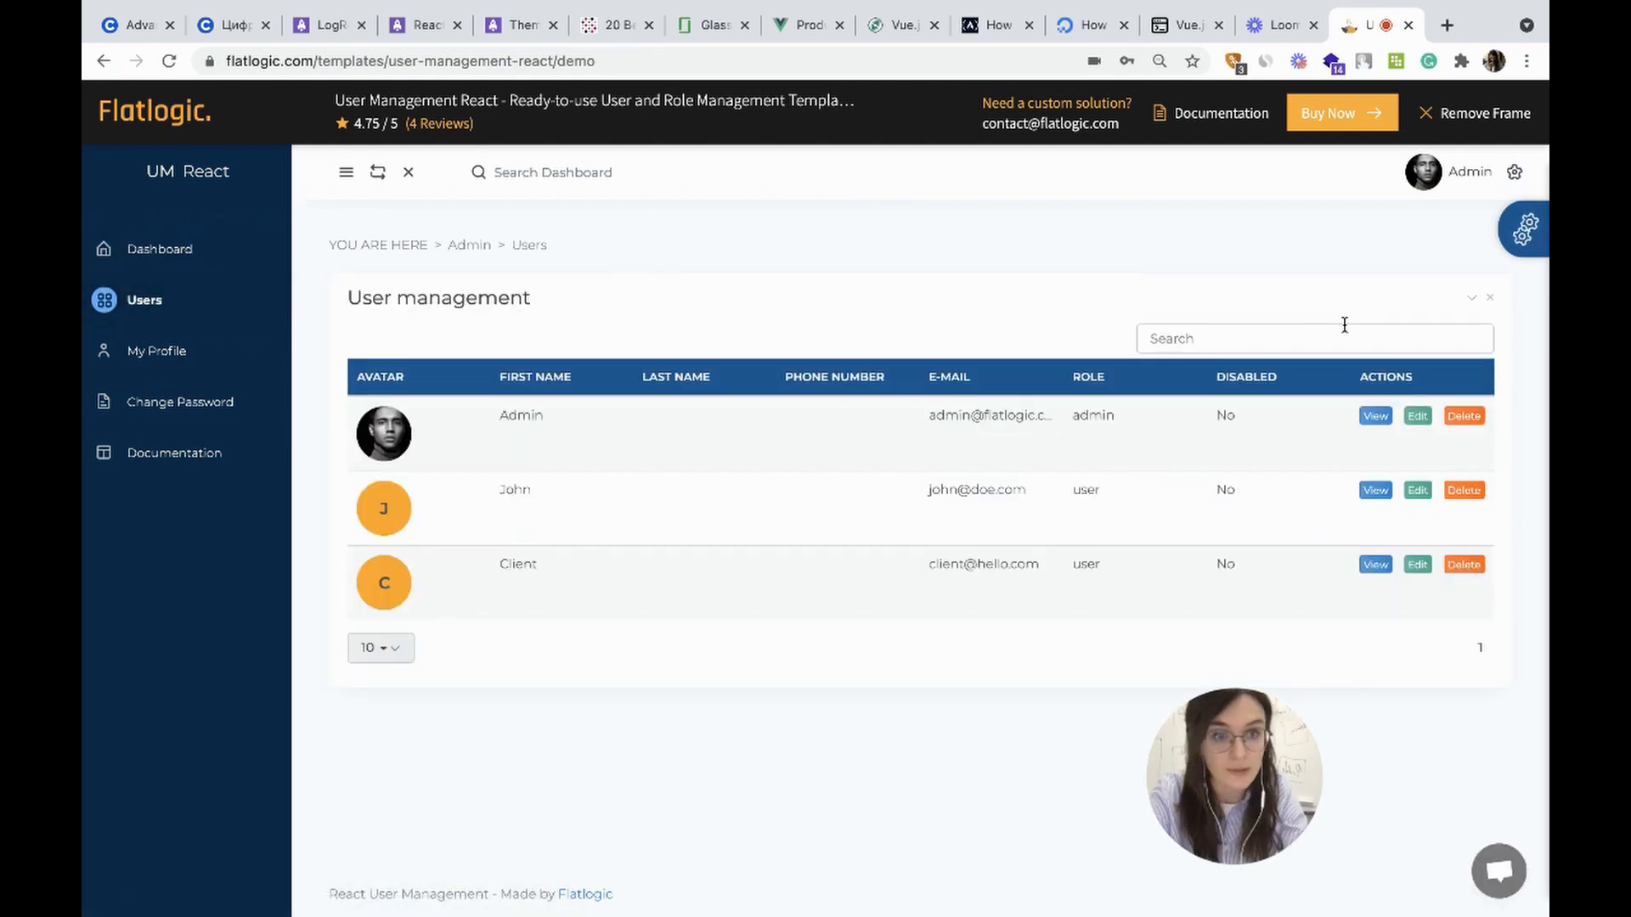
left_click(1374, 416)
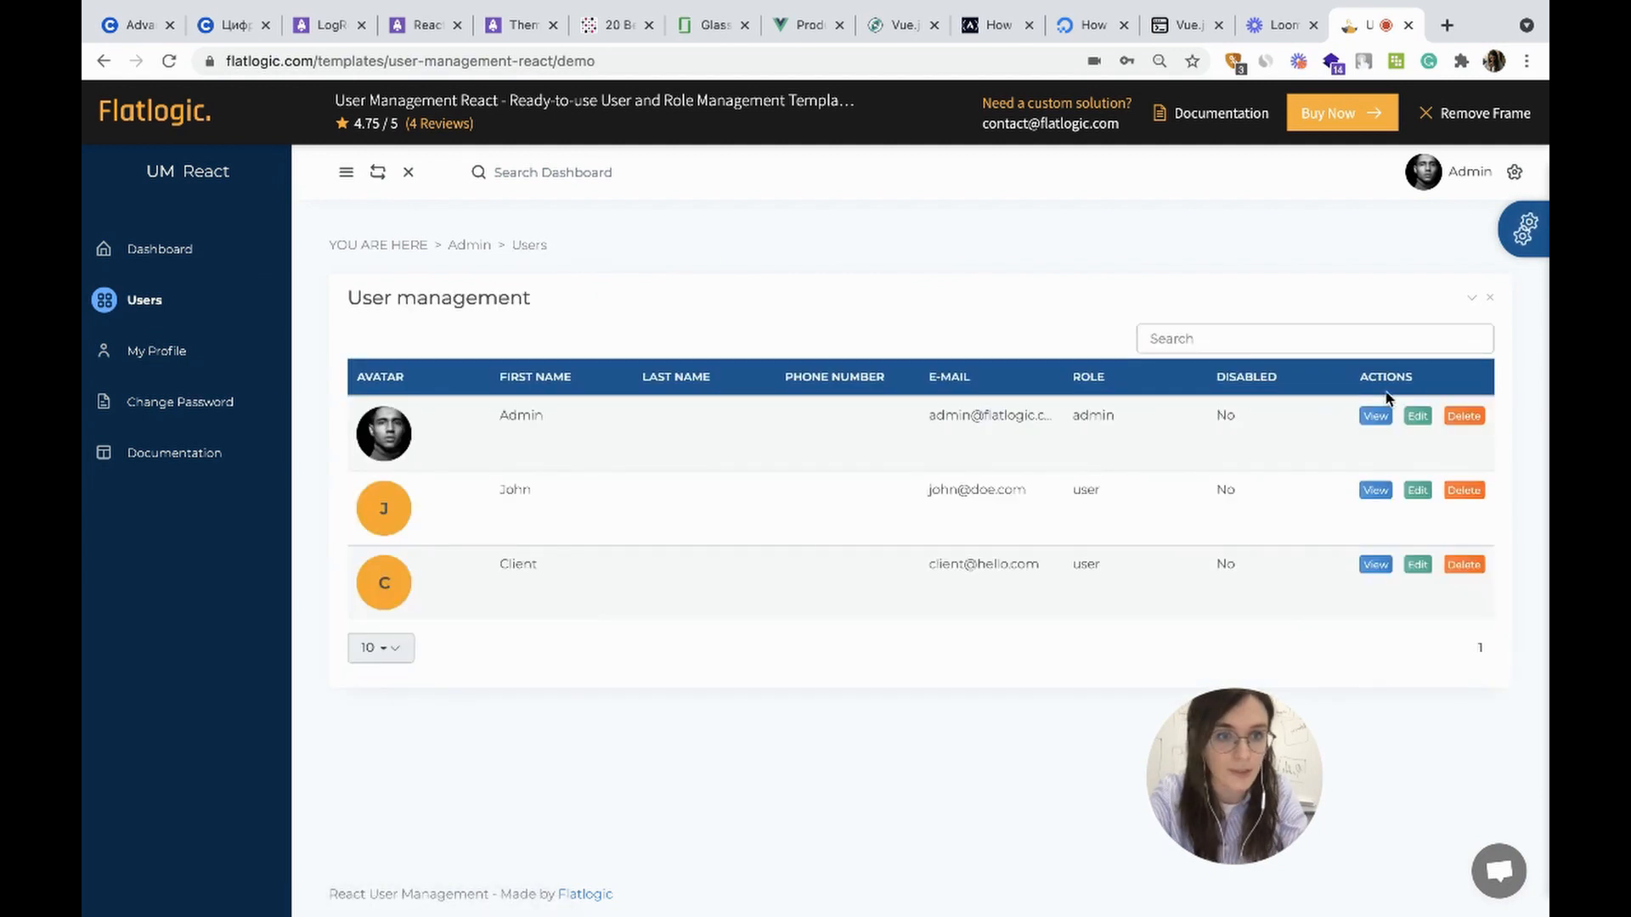
left_click(1417, 415)
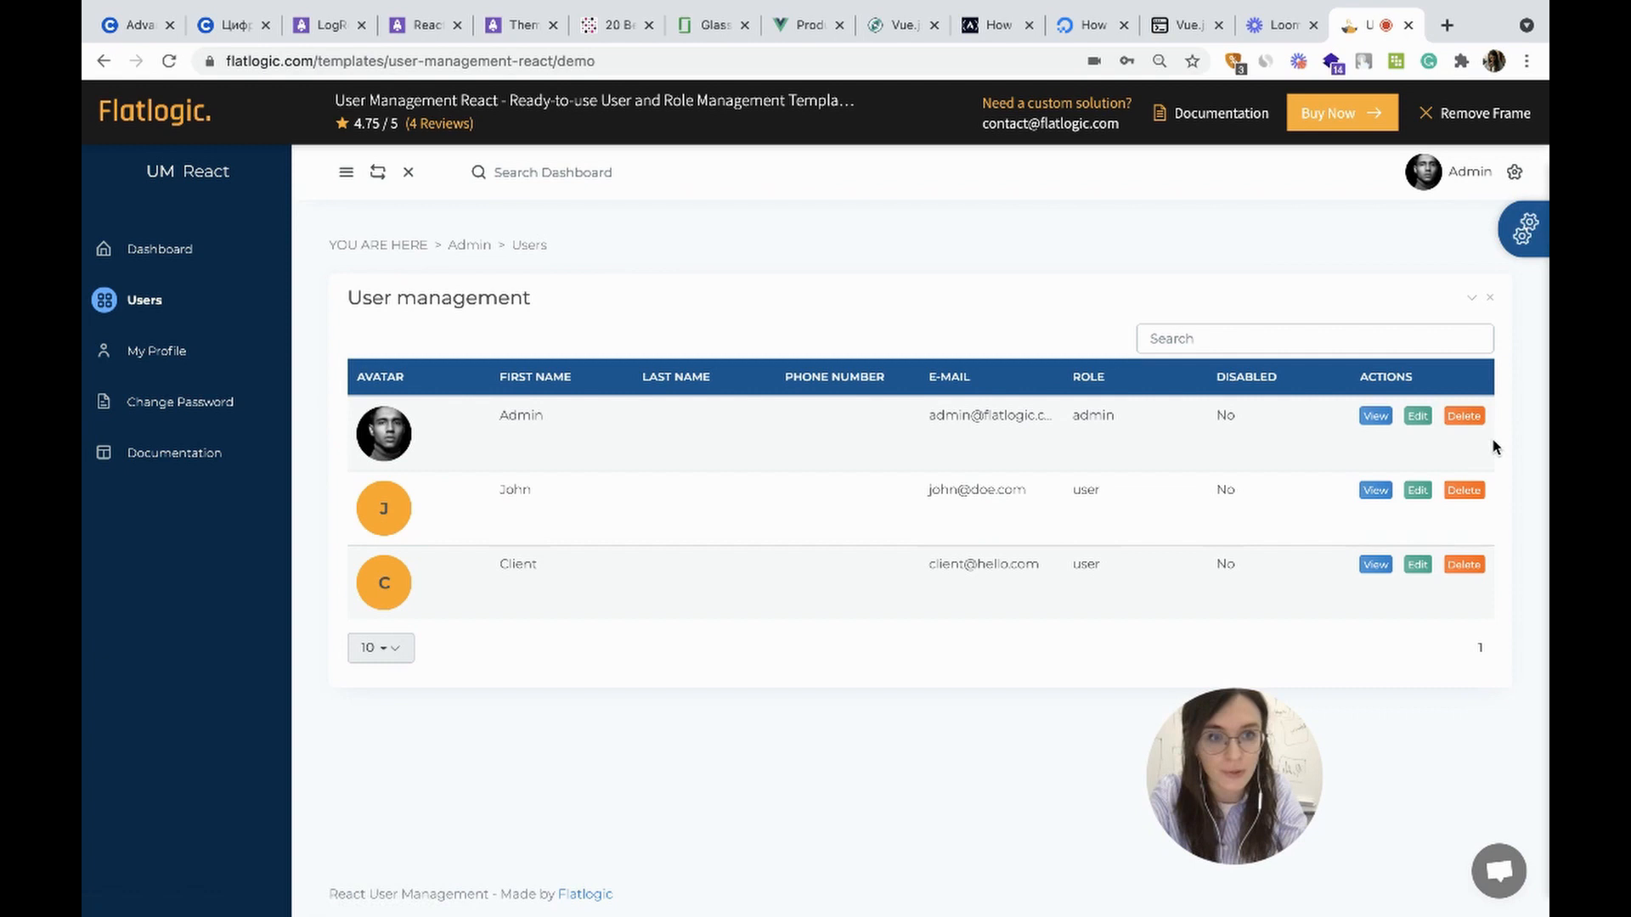
- Start deleting the Admin user, dismiss the confirmation and head to My Profile
left_click(1462, 415)
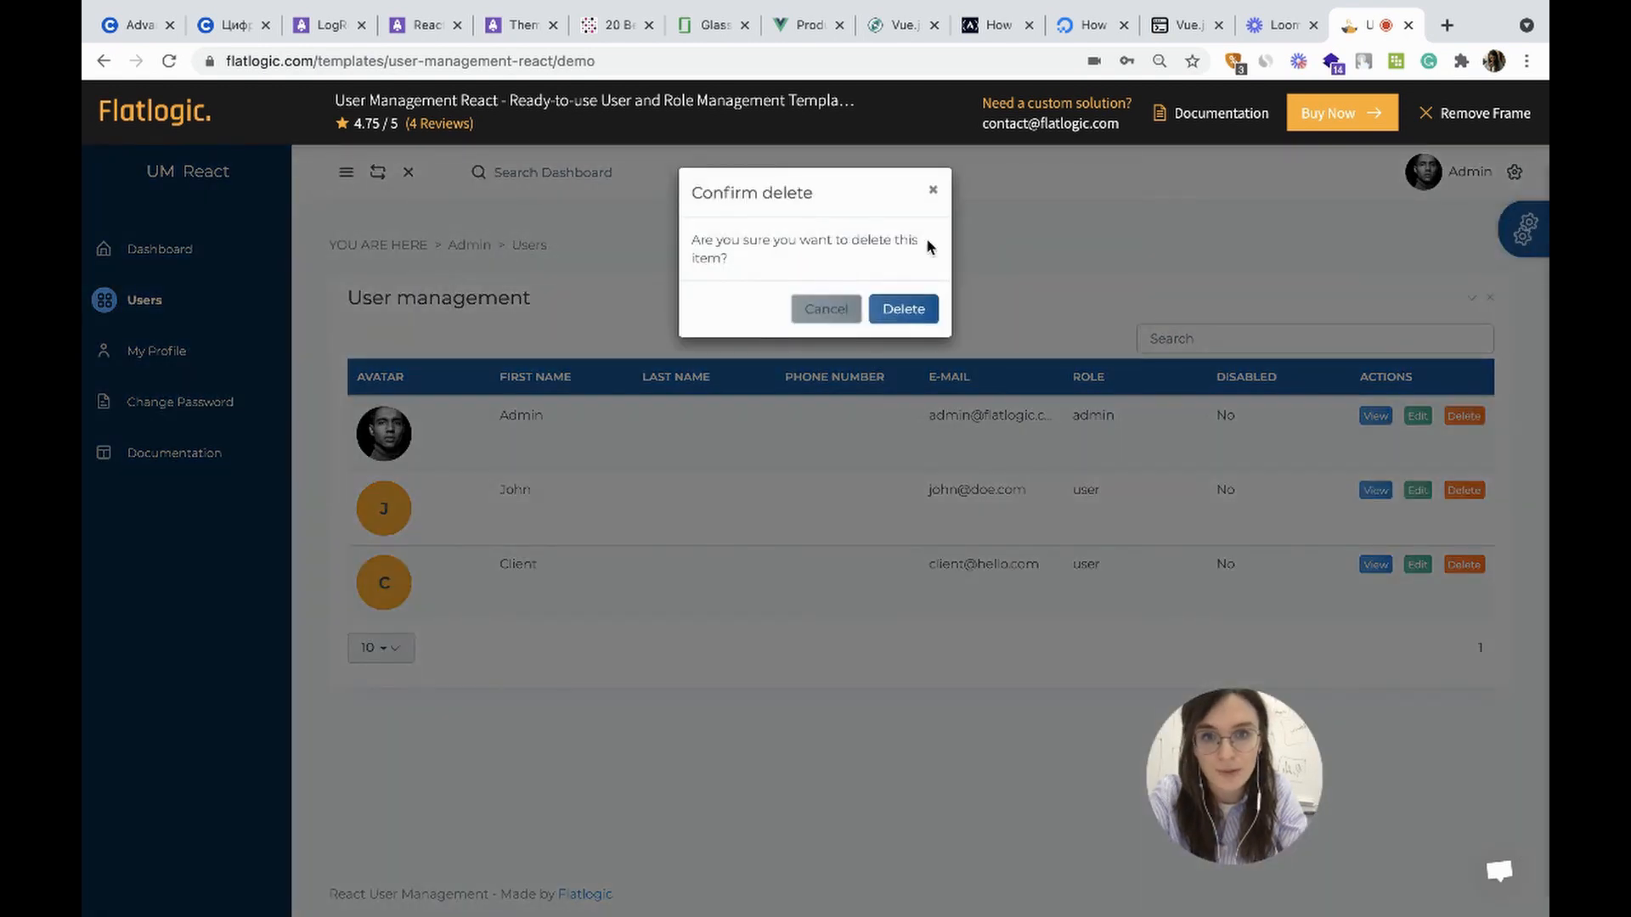
left_click(160, 350)
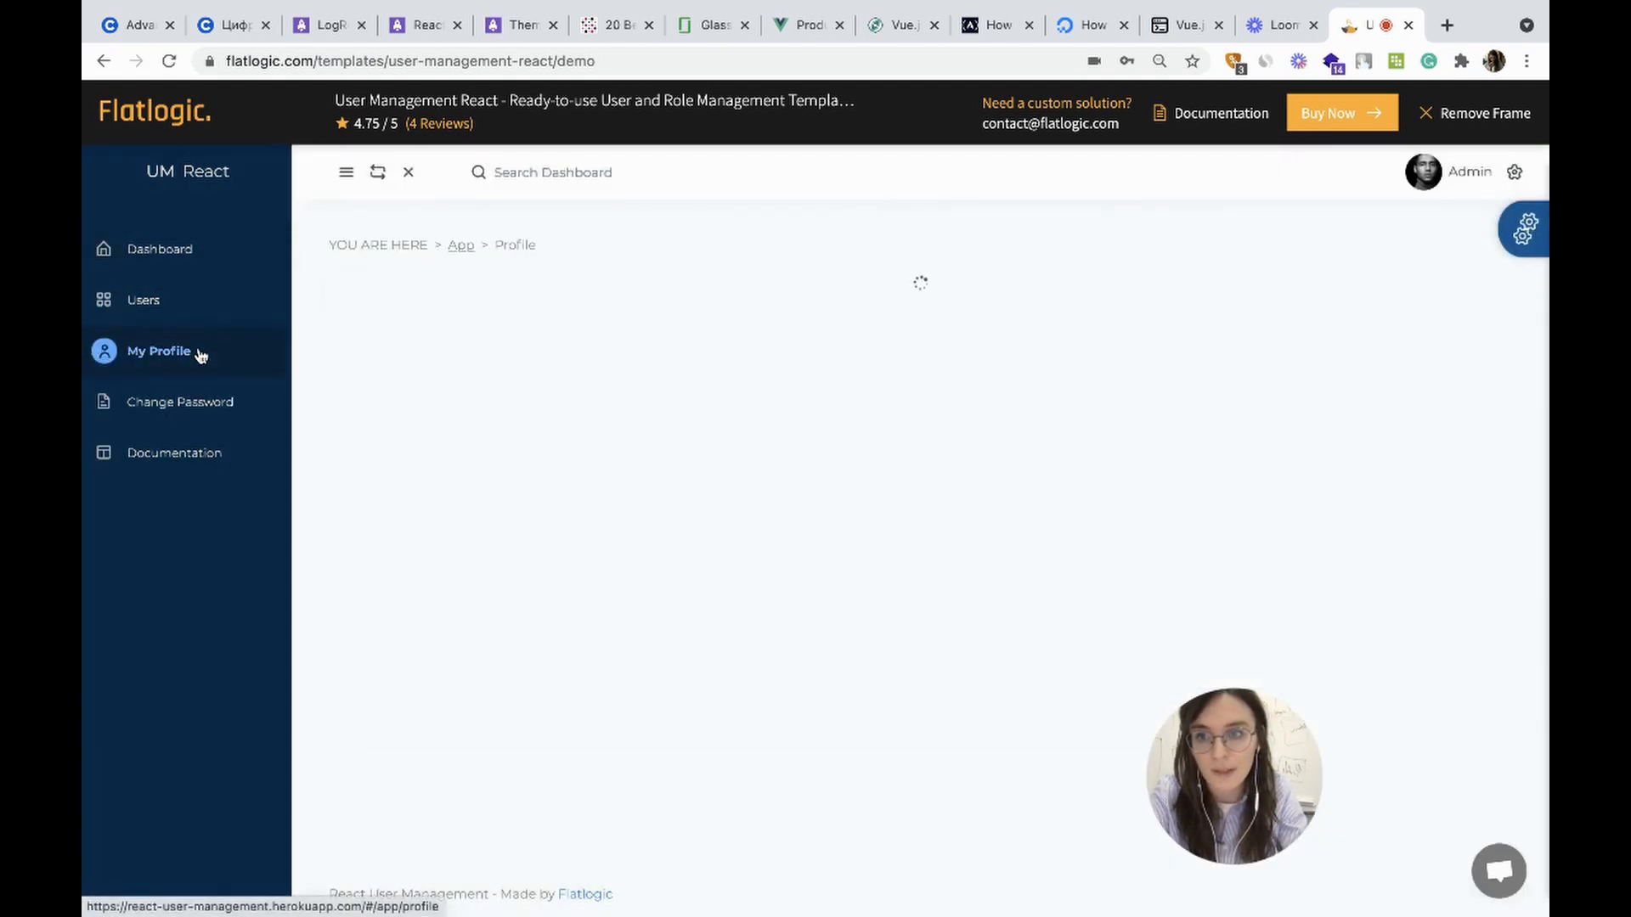
- Review the Edit My Profile form and move on to the React User Management documentation
left_click(158, 350)
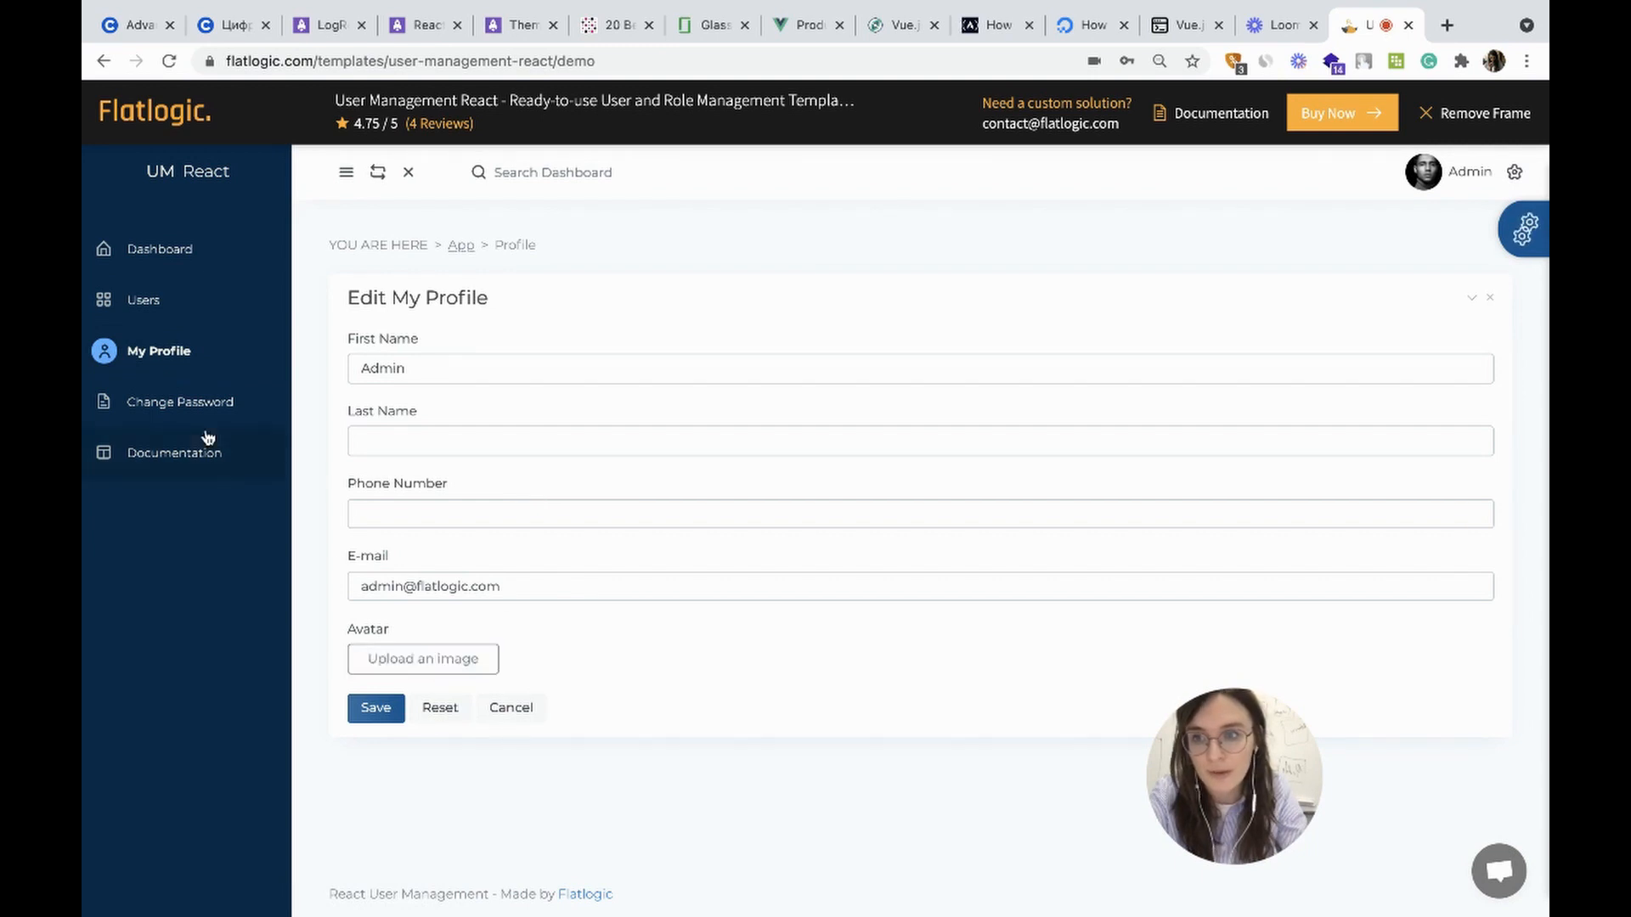
left_click(181, 401)
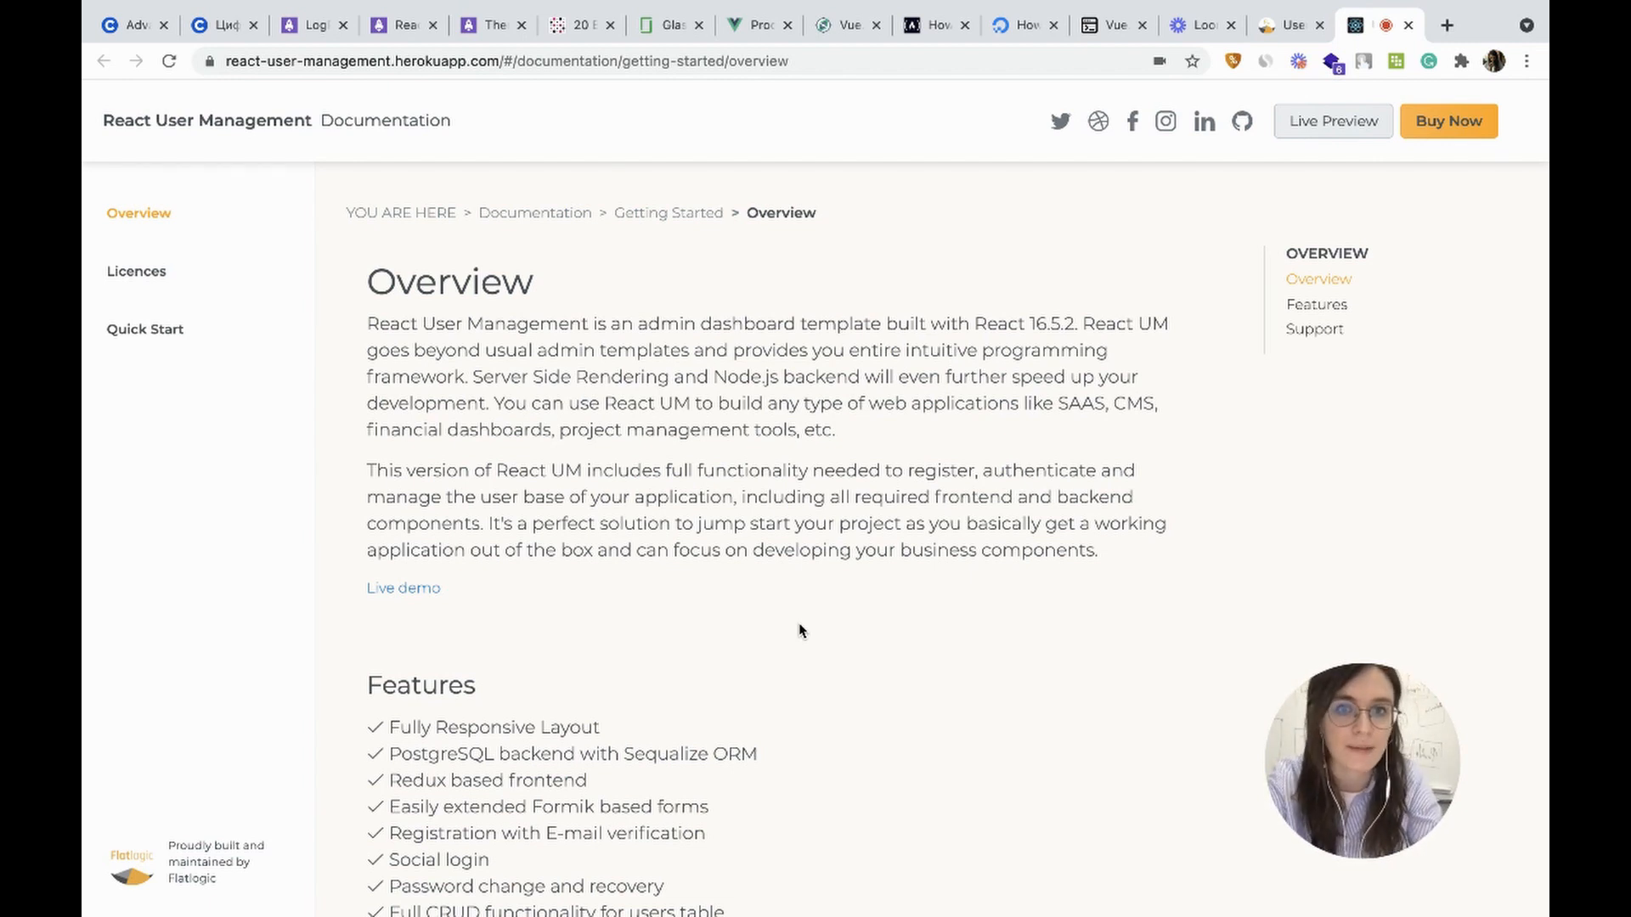
- Scroll past the Features section of the docs and go to the Flatlogic support forum
scroll("down", 3)
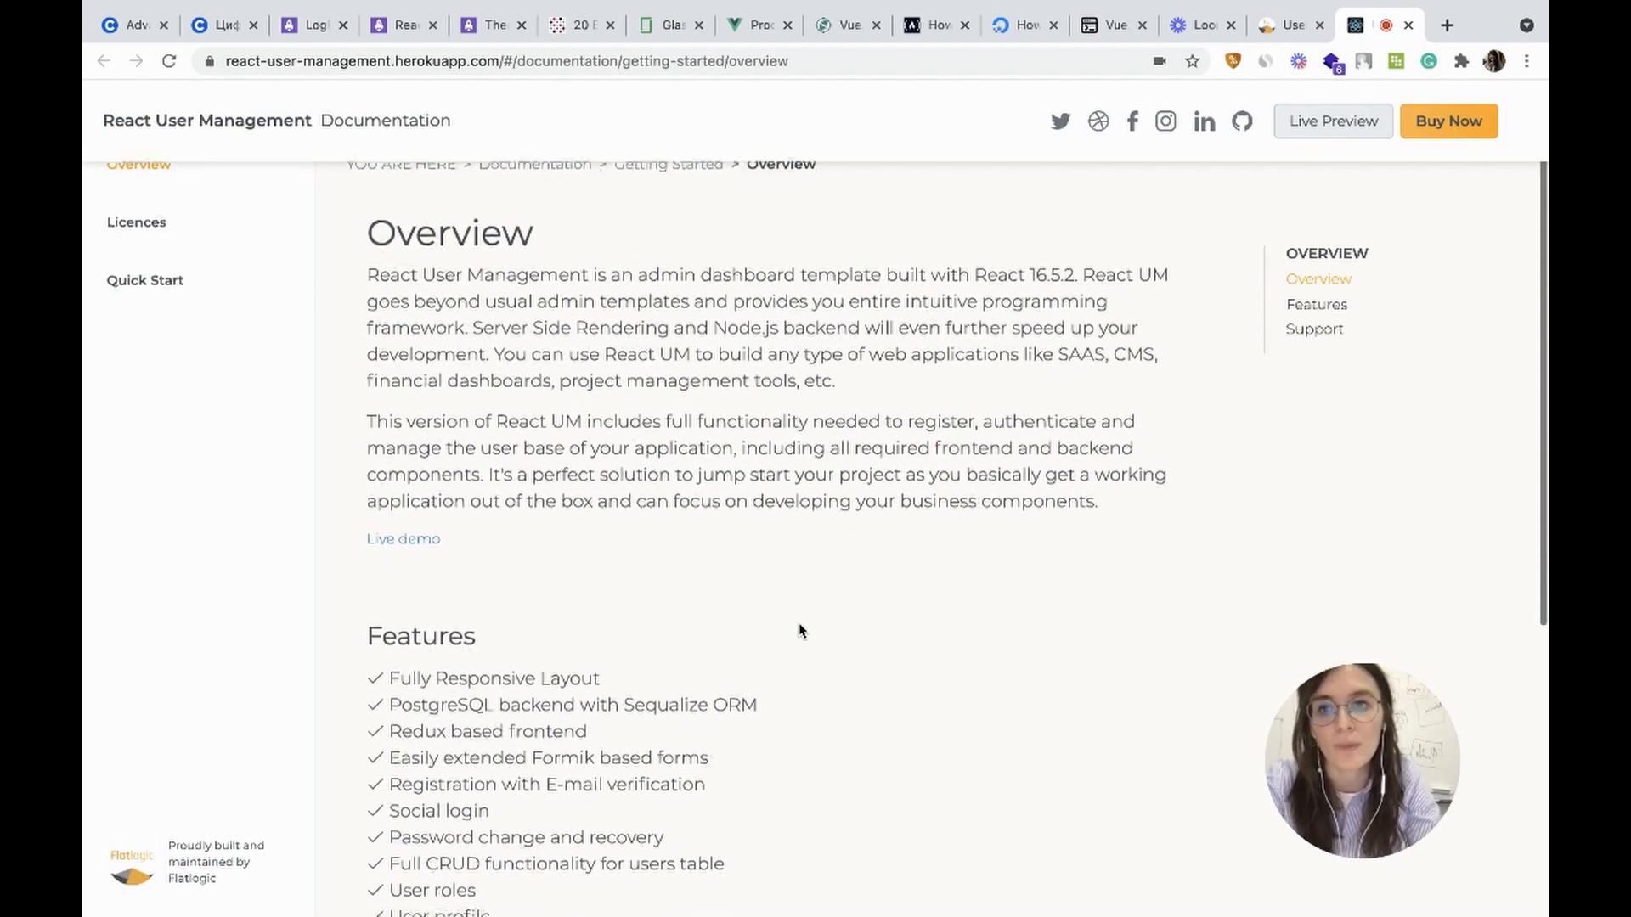
scroll("down", 3)
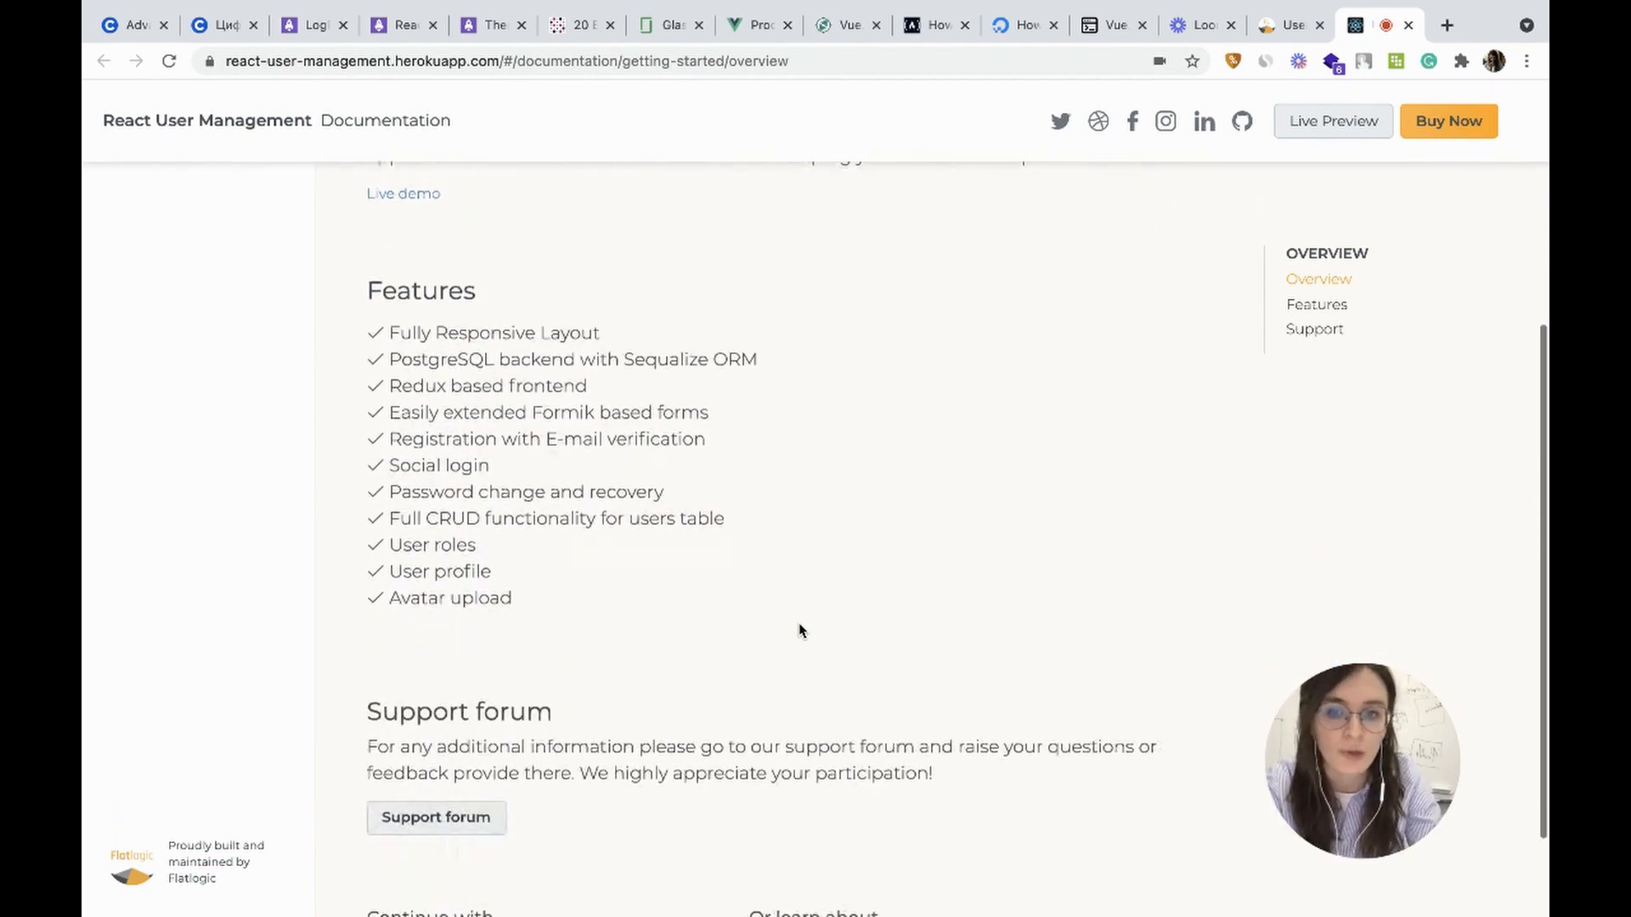
scroll("down", 3)
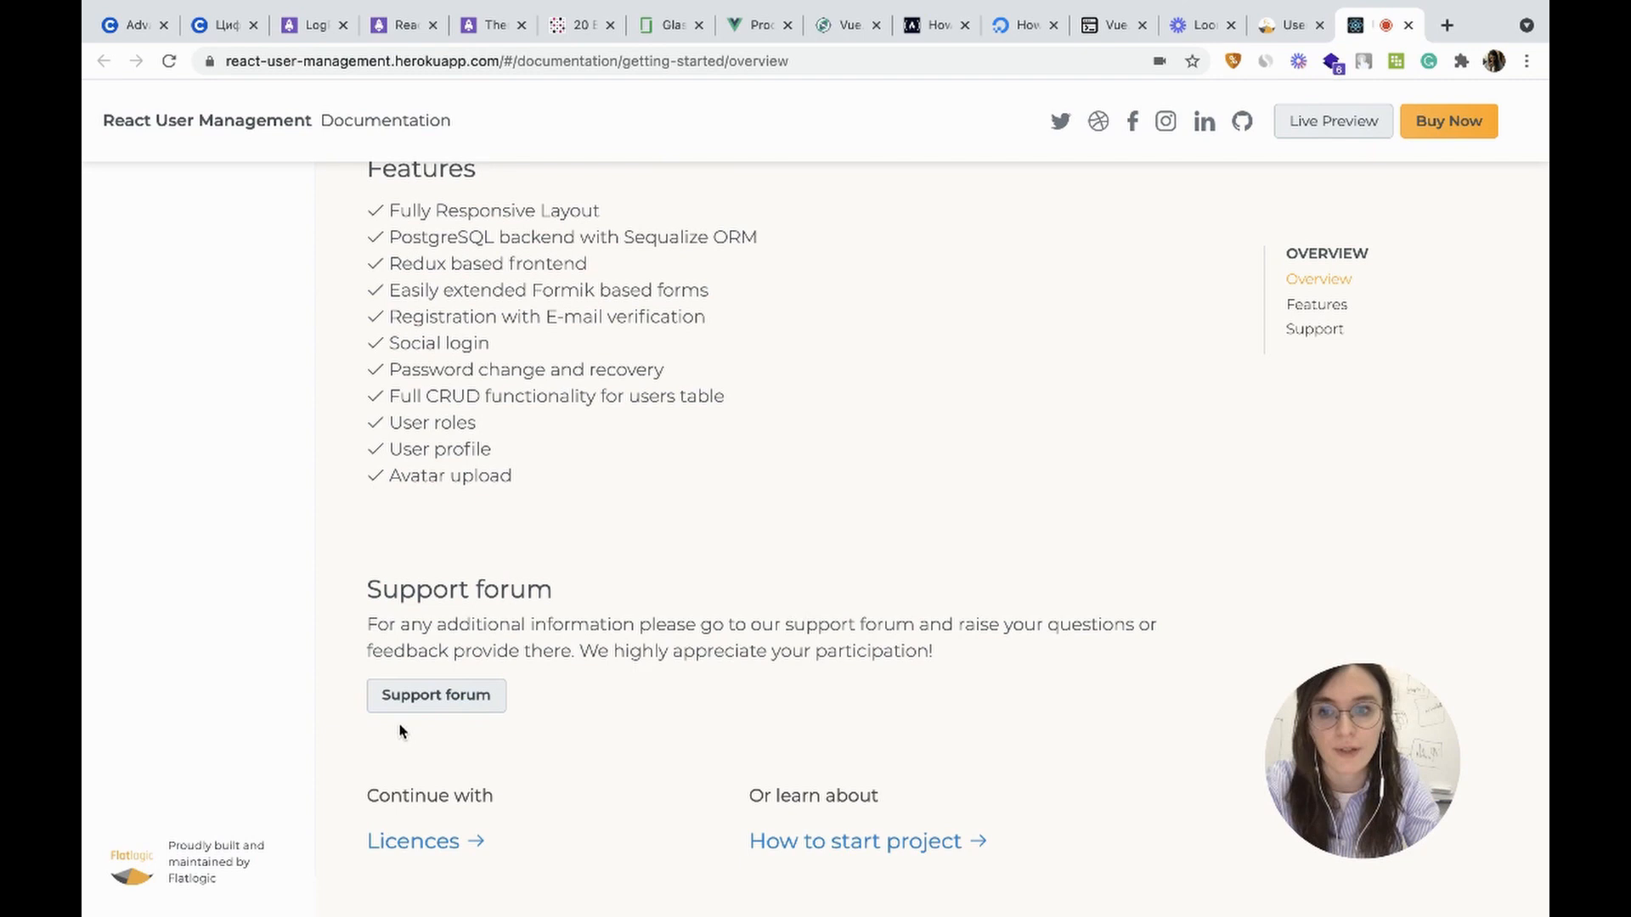
left_click(435, 695)
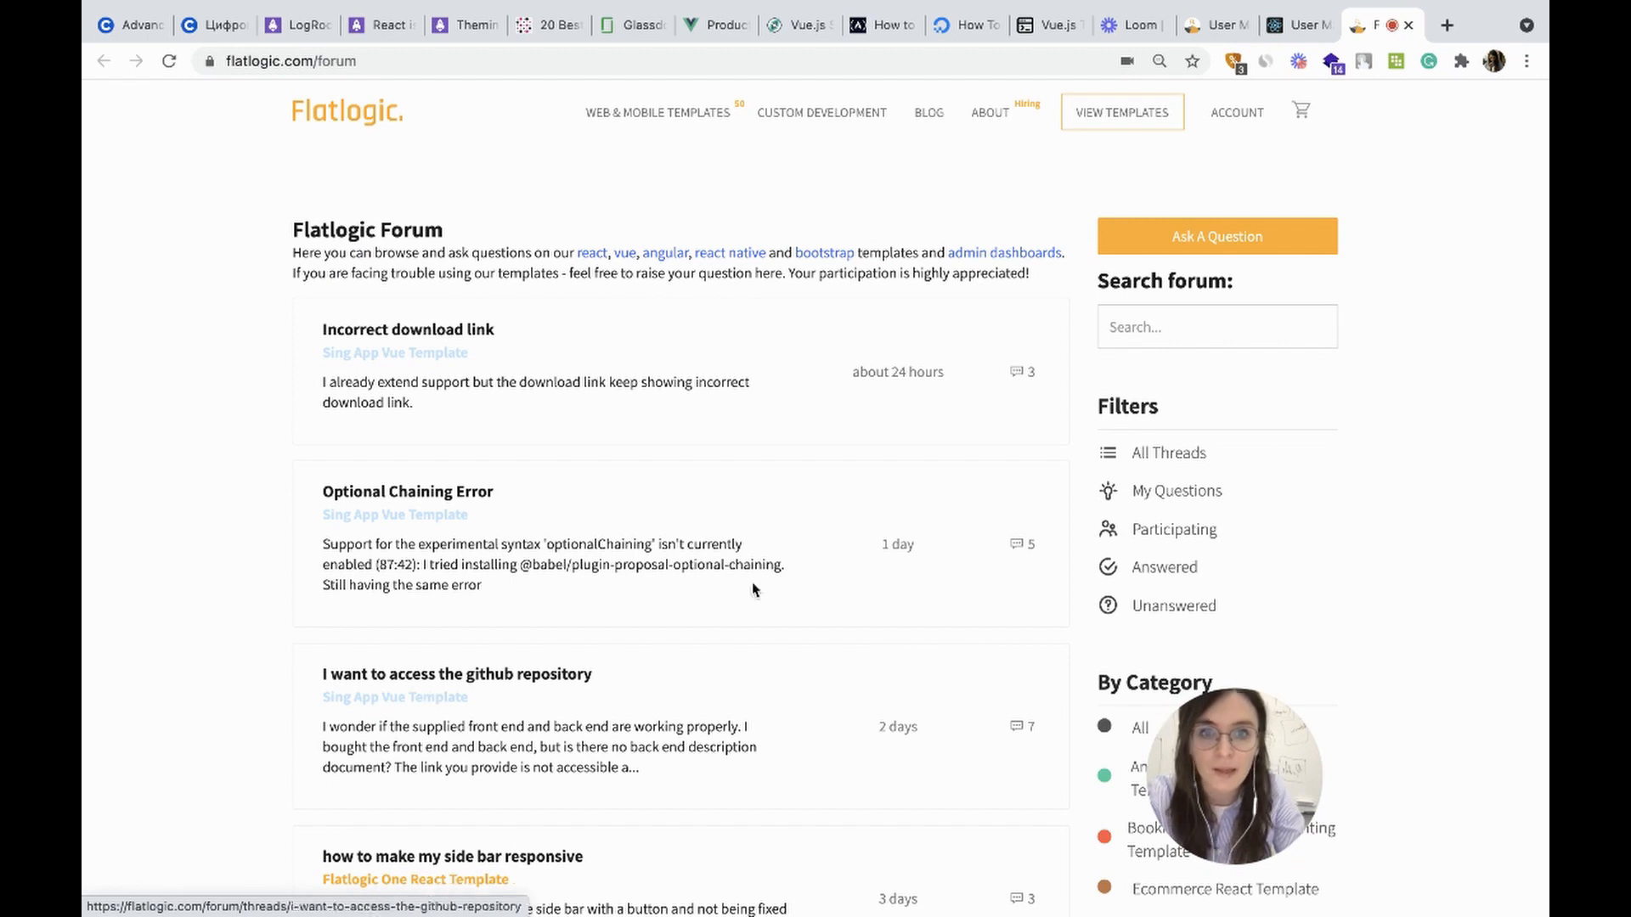
- Browse the recent Flatlogic blog posts and return to the top of the Flatlogic home page
left_click(927, 112)
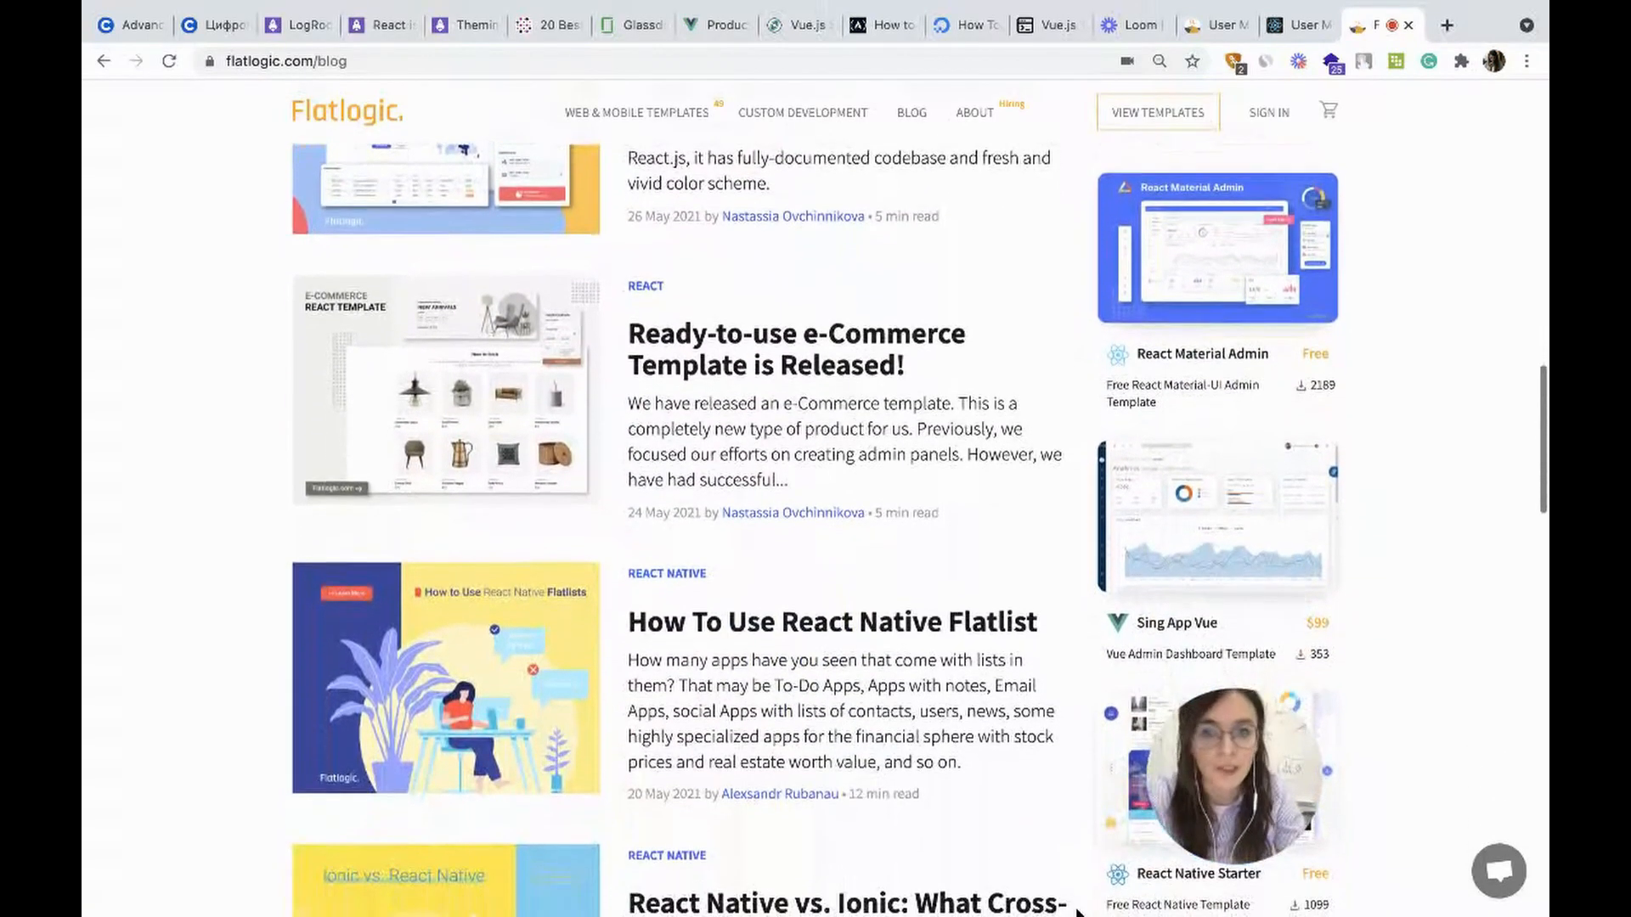
scroll("down", 3)
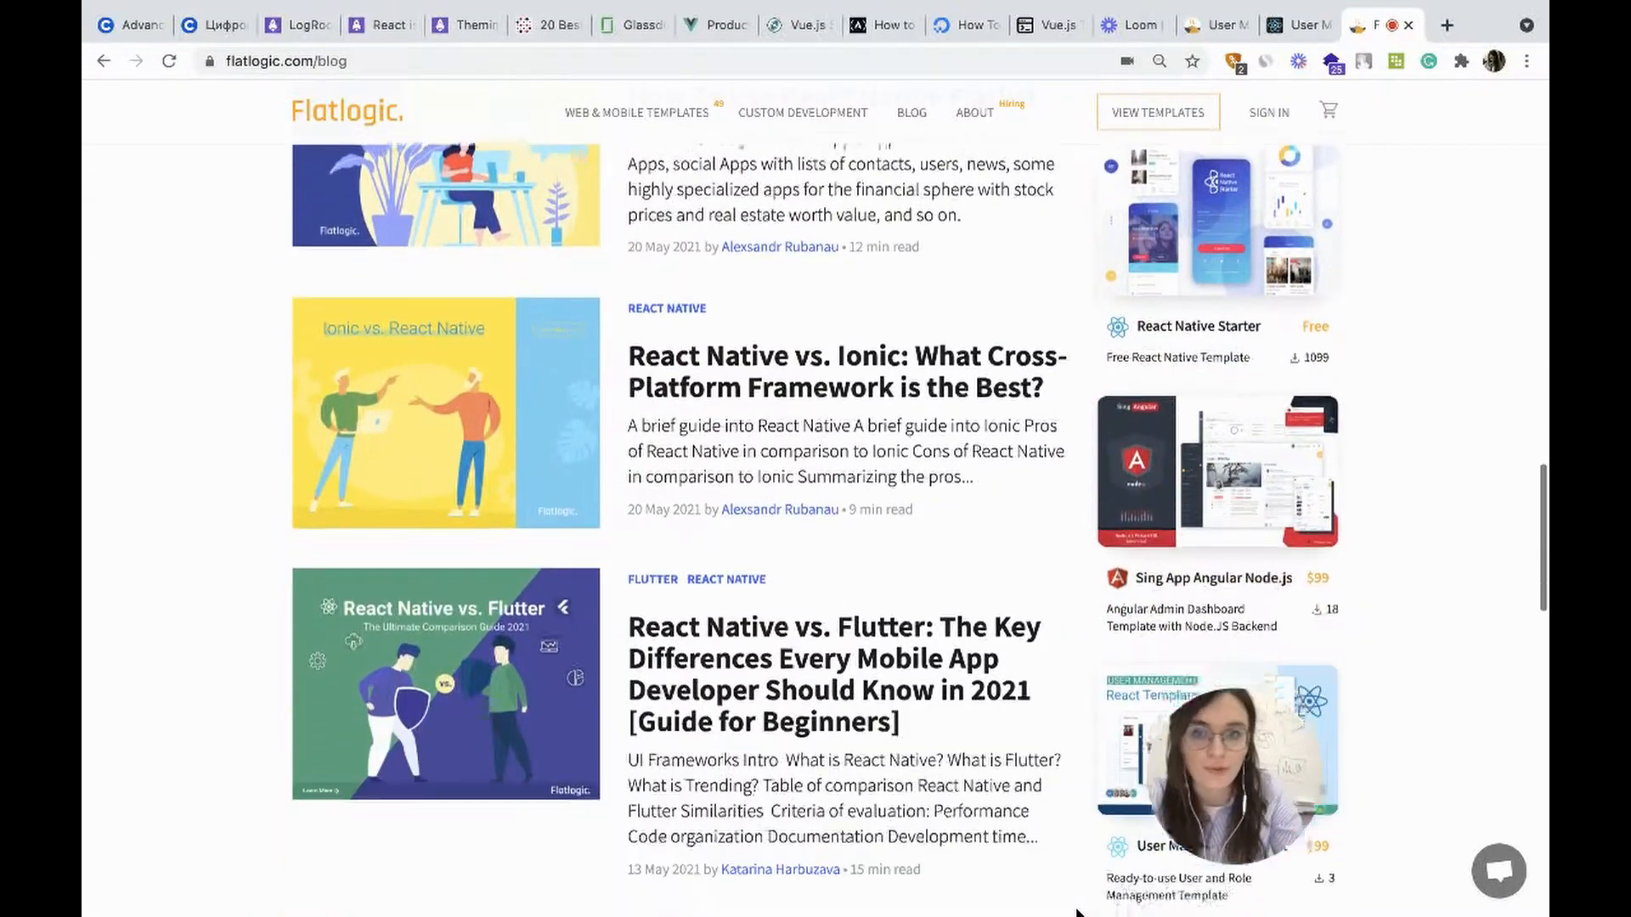
scroll("down", 3)
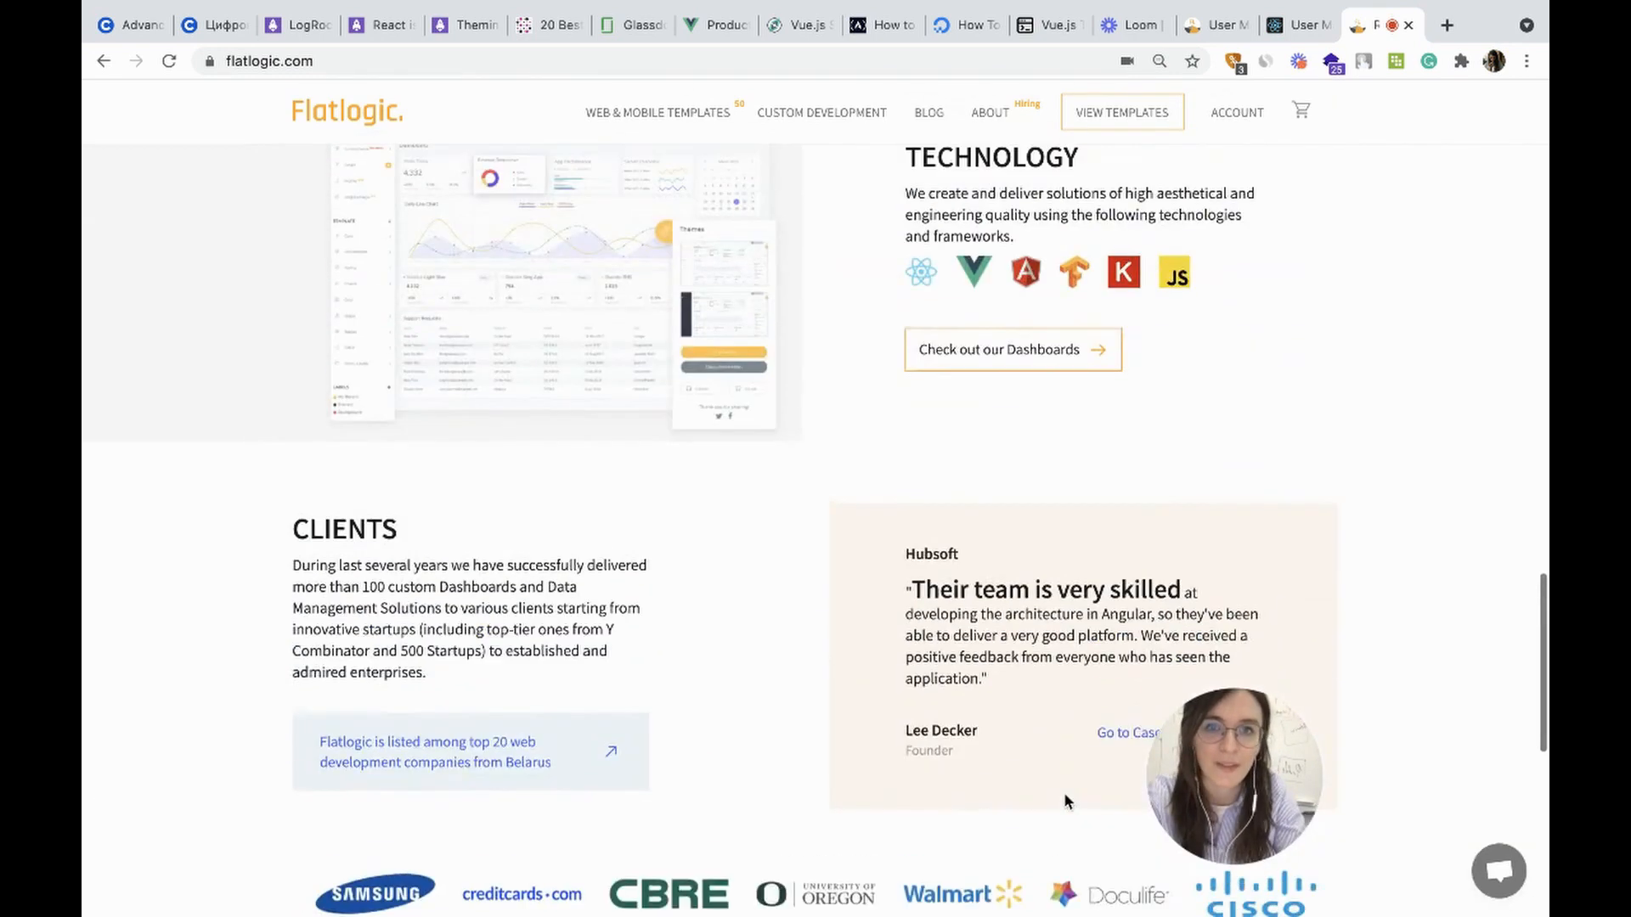
scroll("up", 3)
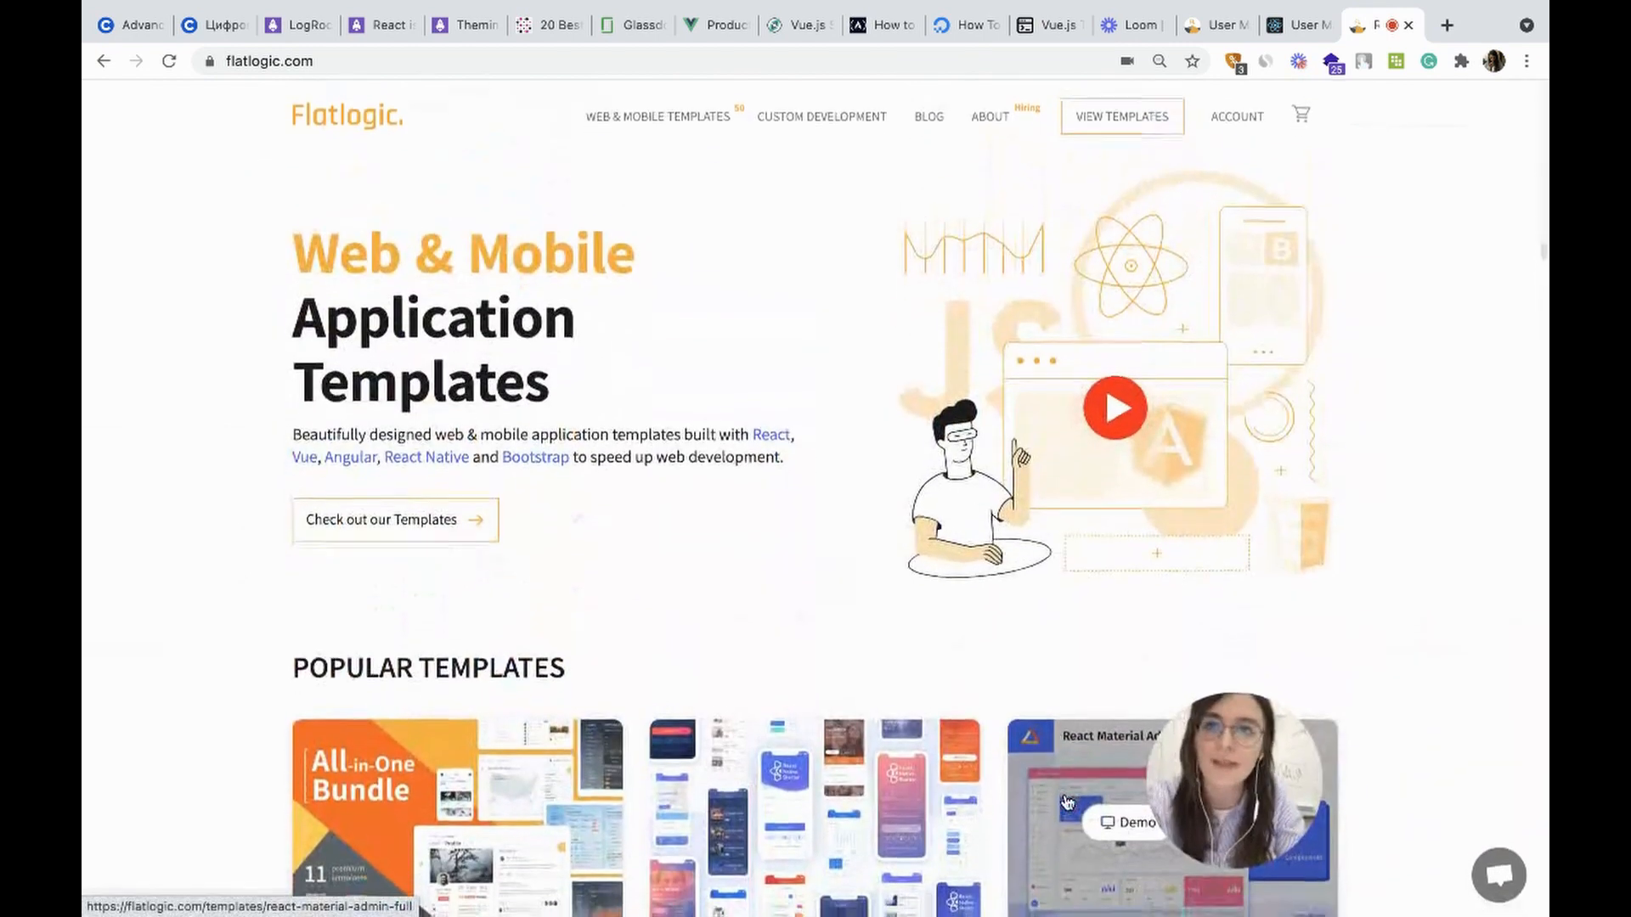